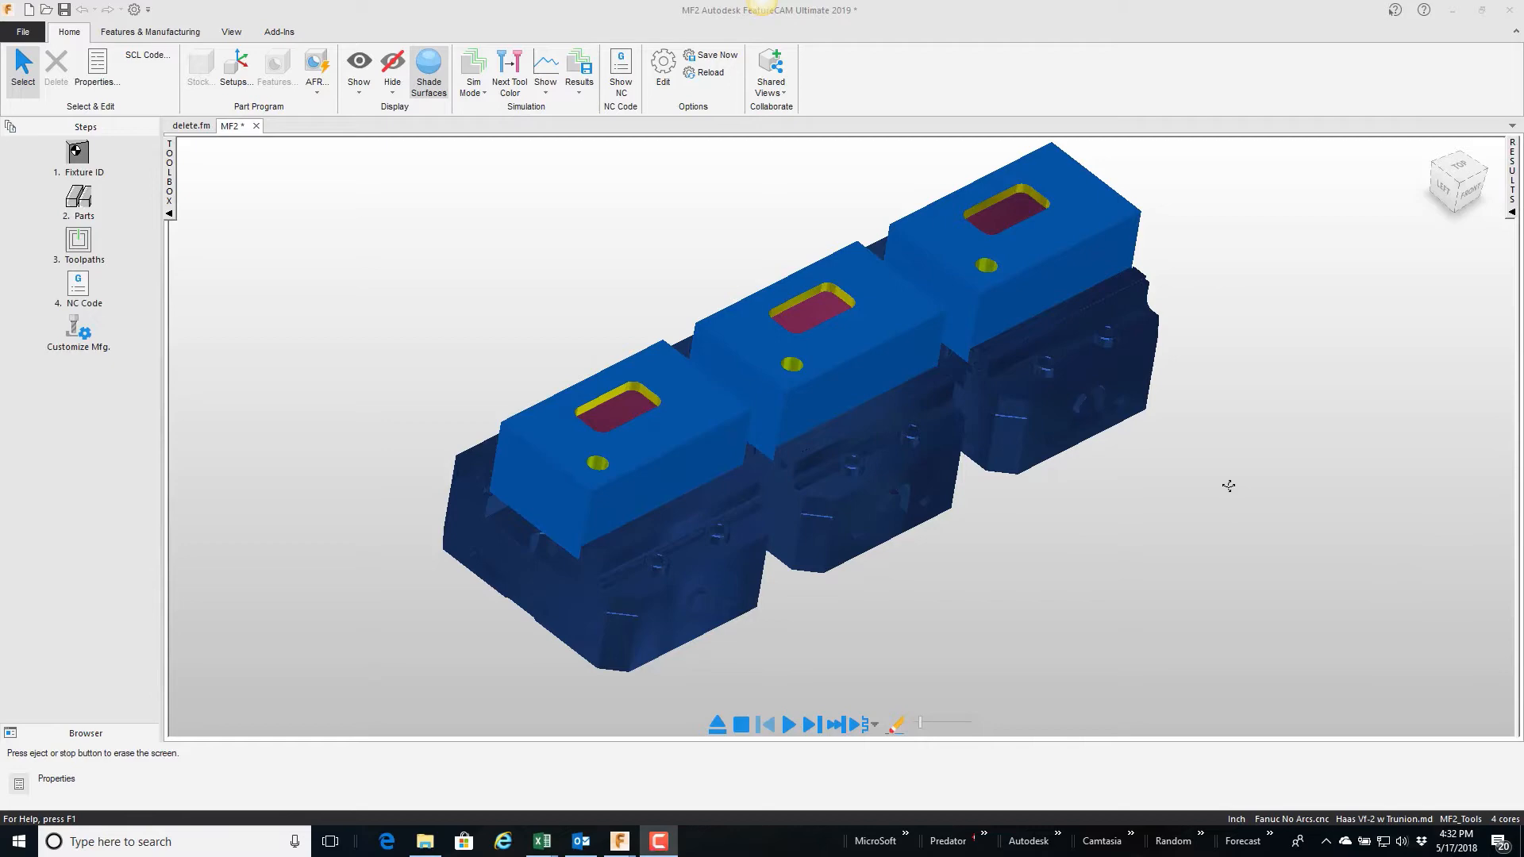
mouse_move(1166, 548)
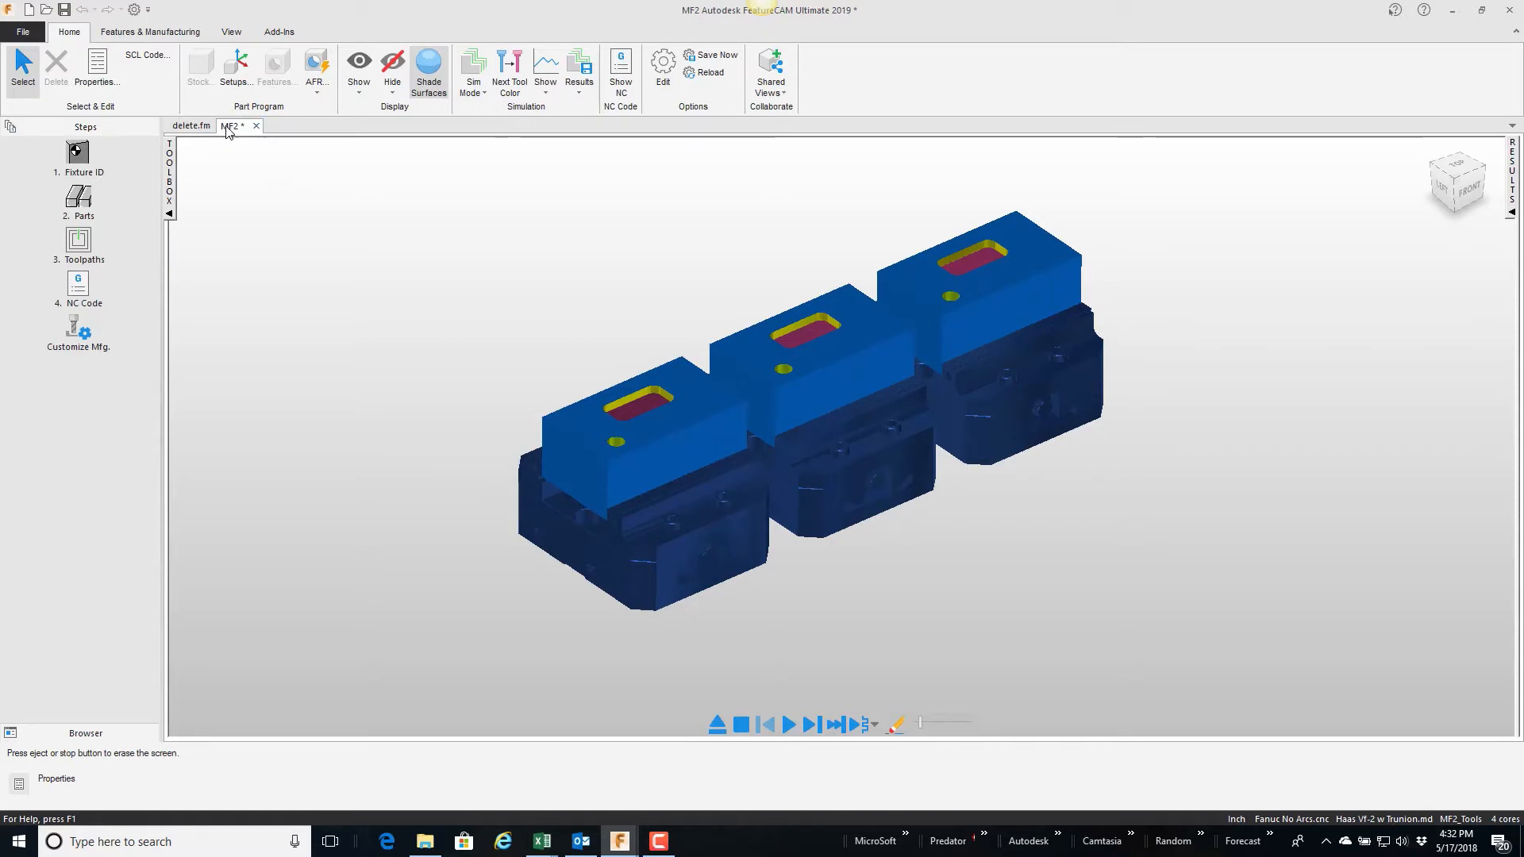
mouse_move(254, 145)
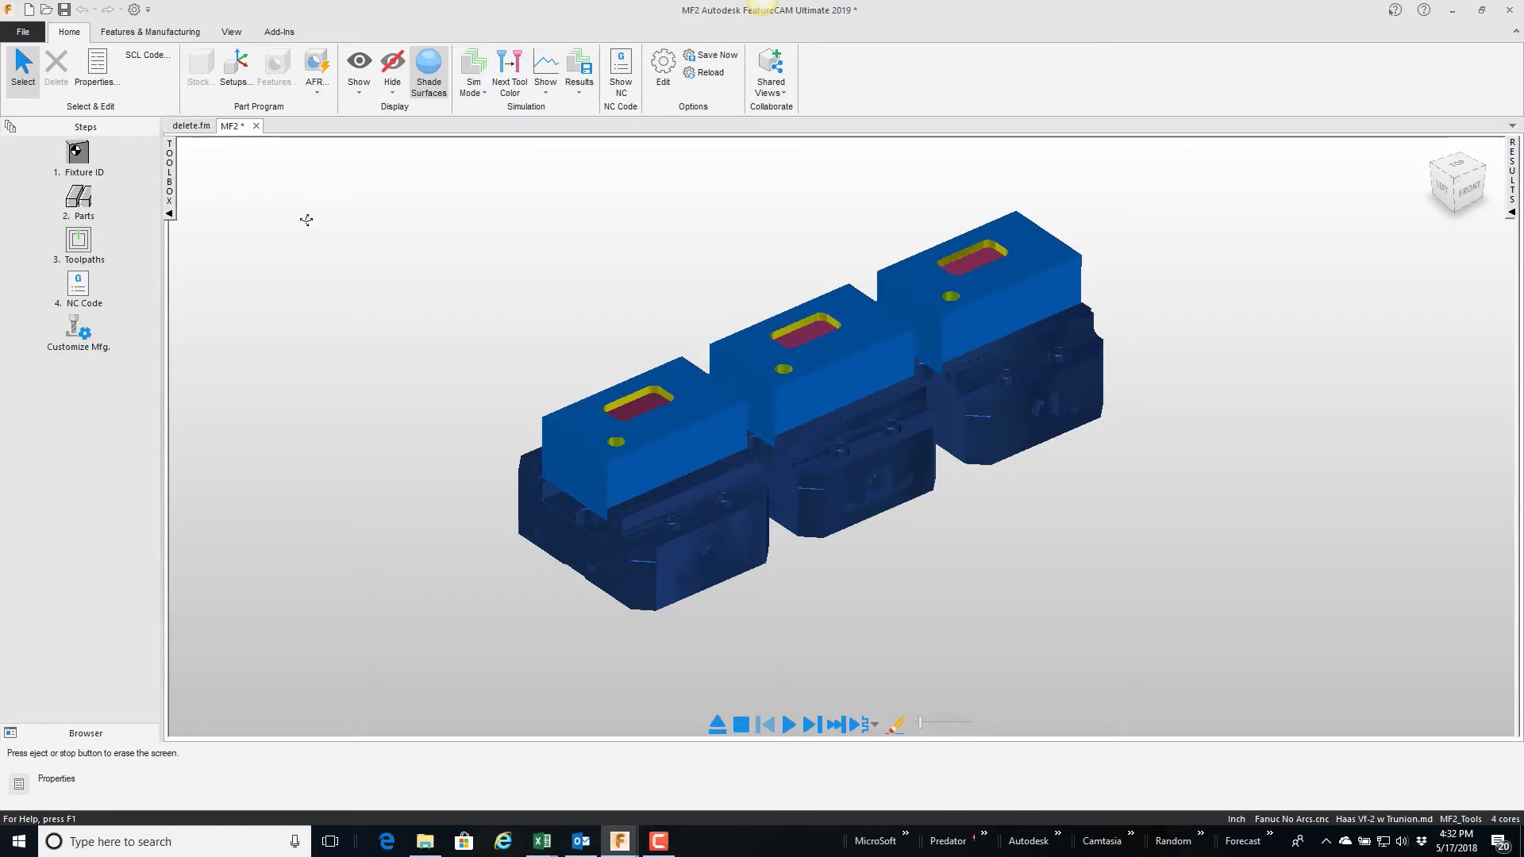
Stop the running simulation and clear the simulated stock.
left_click(741, 724)
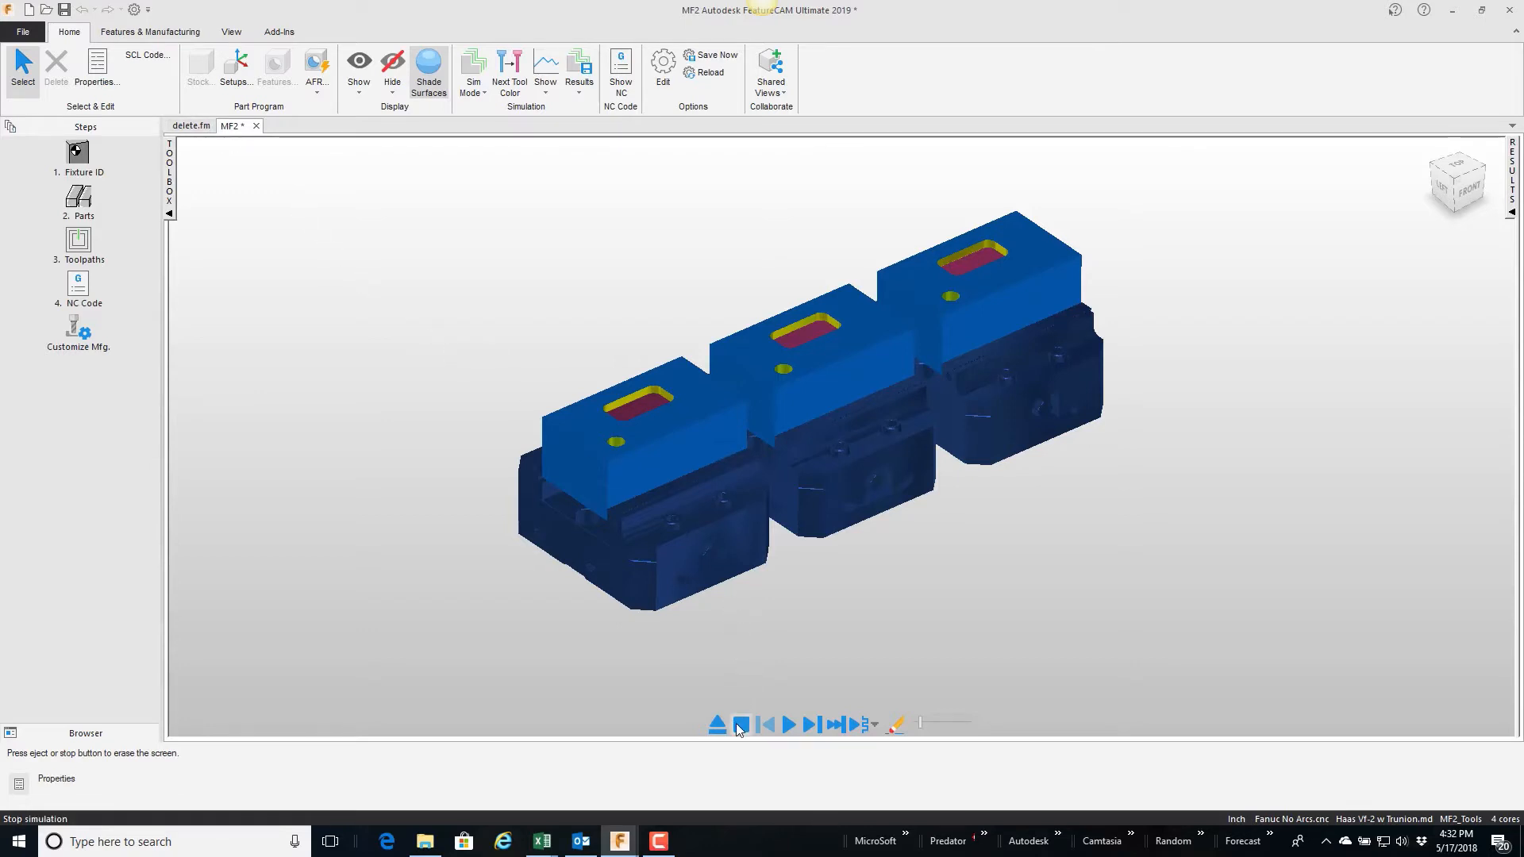
left_click(741, 726)
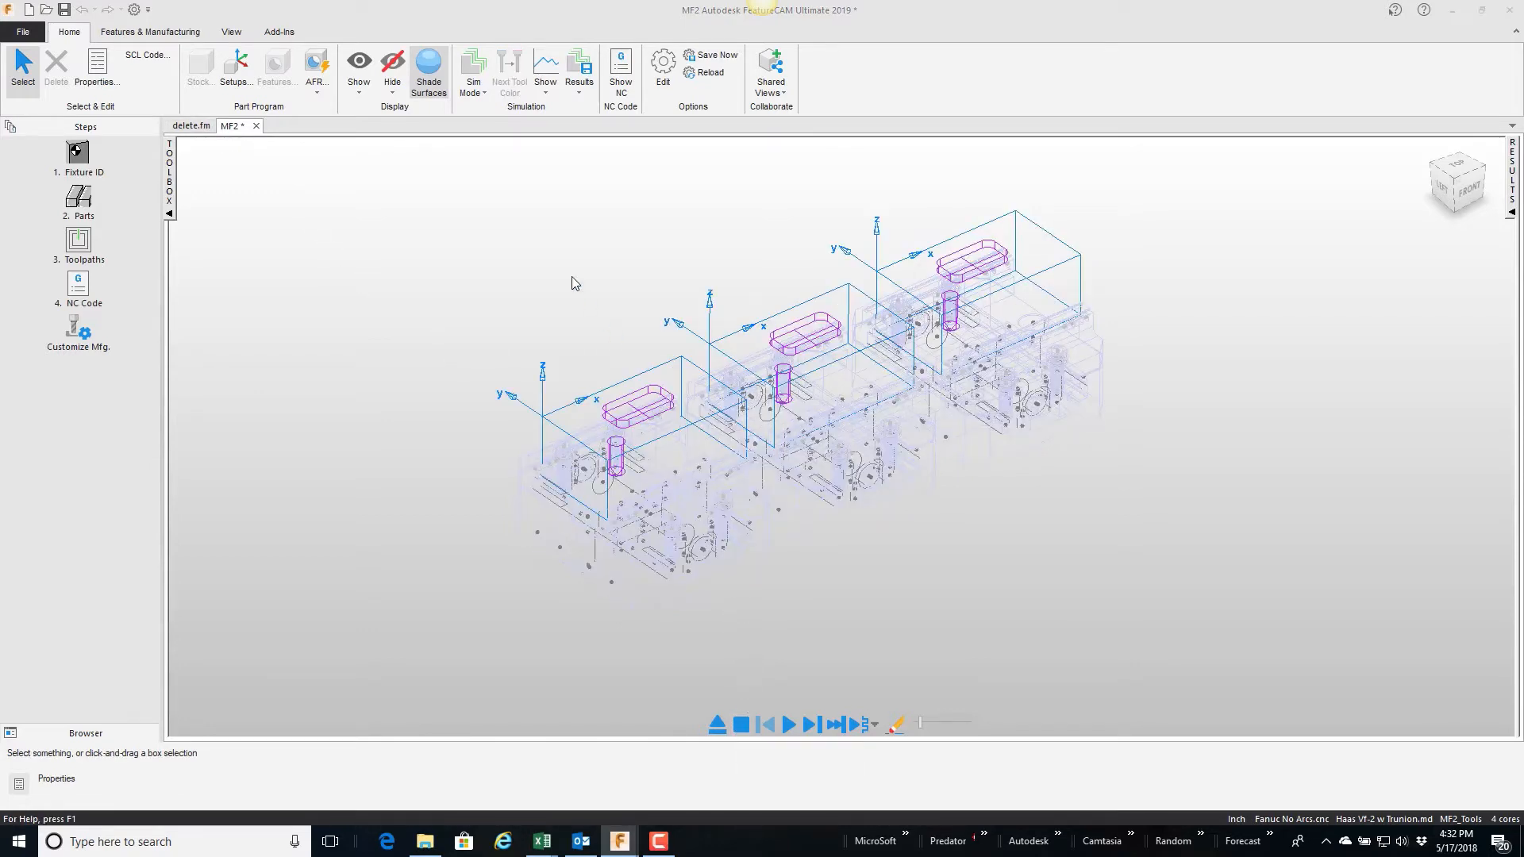
mouse_move(270, 157)
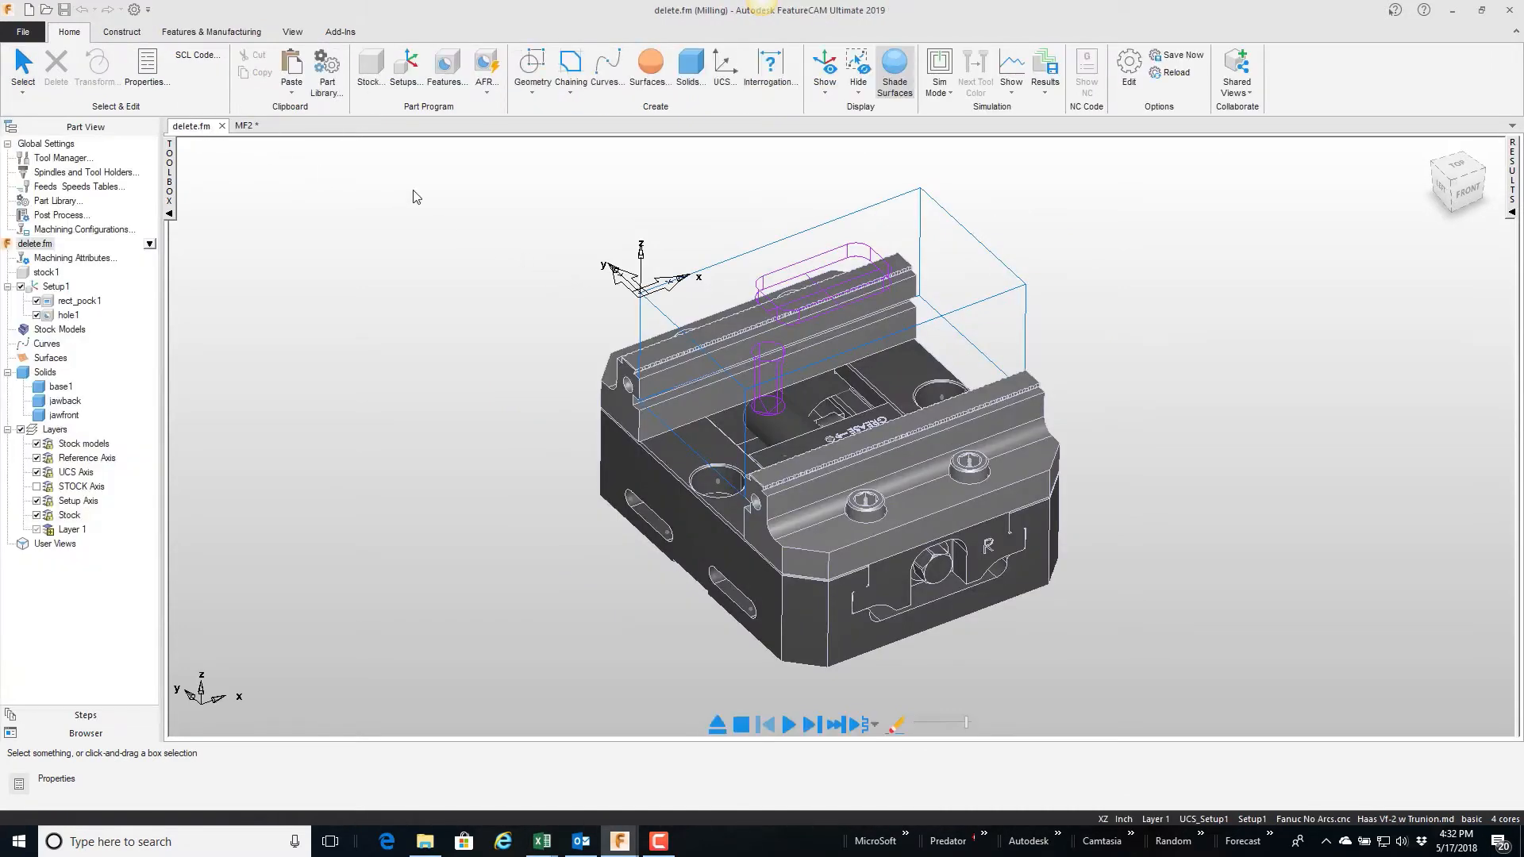
mouse_move(534, 240)
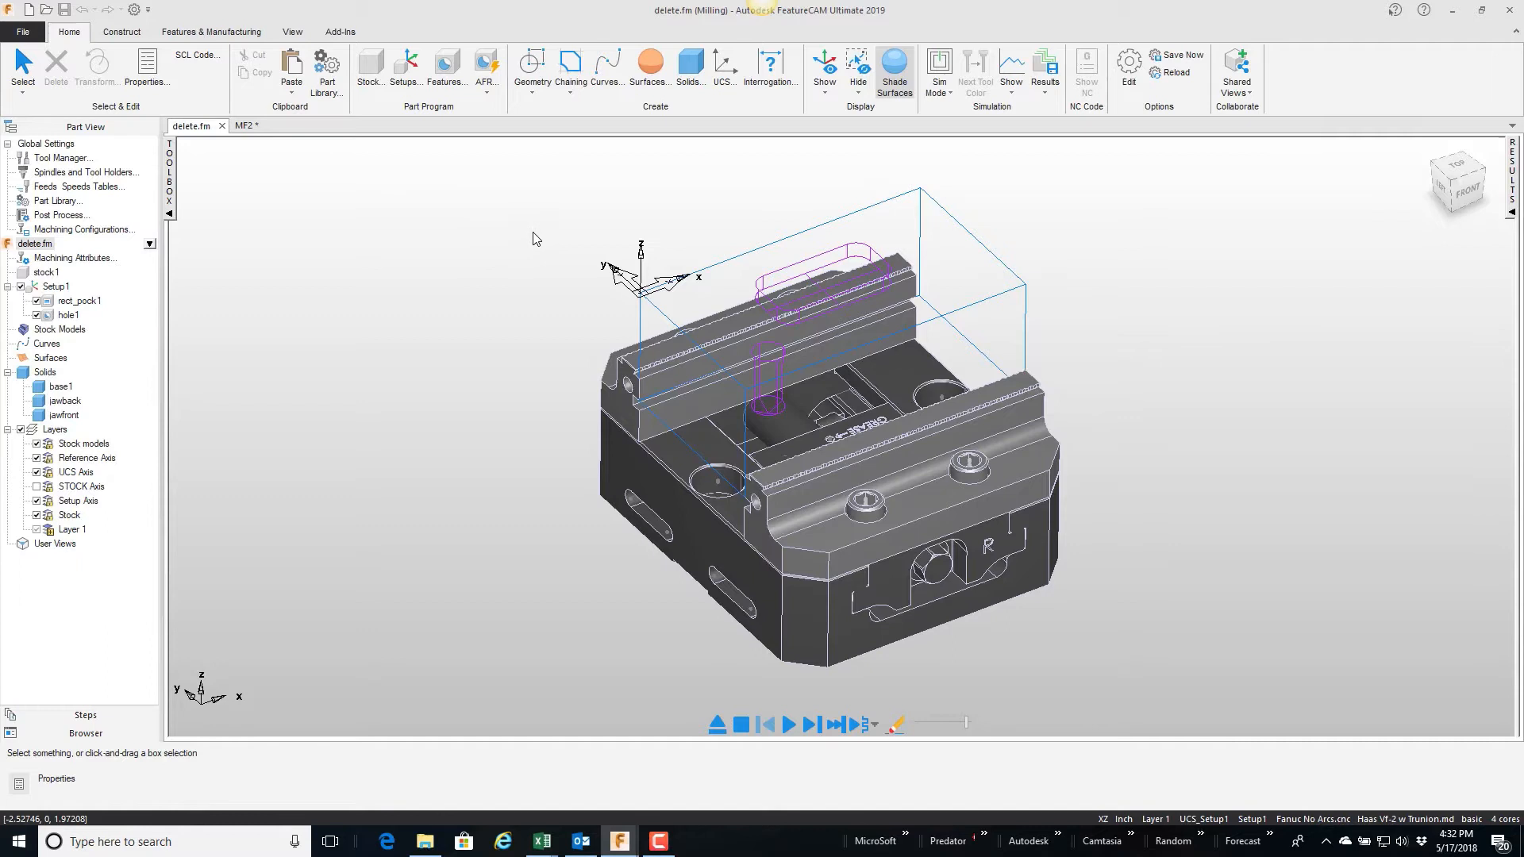
mouse_move(786, 289)
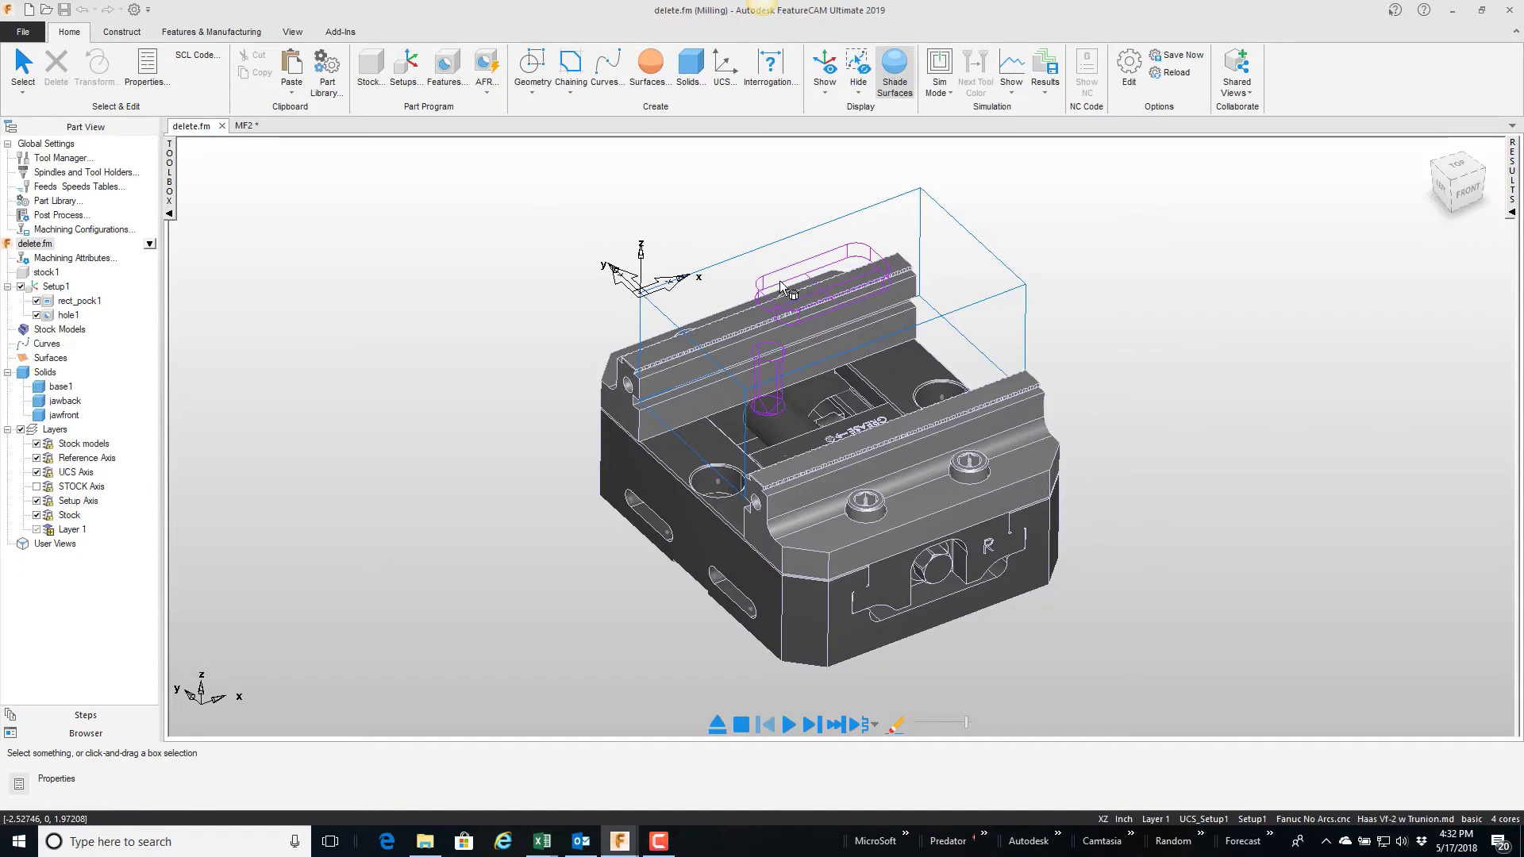
Resize rect_pock1 to width 1.5 and length 2.5 in its Dimensions properties.
double_click(76, 300)
type("1")
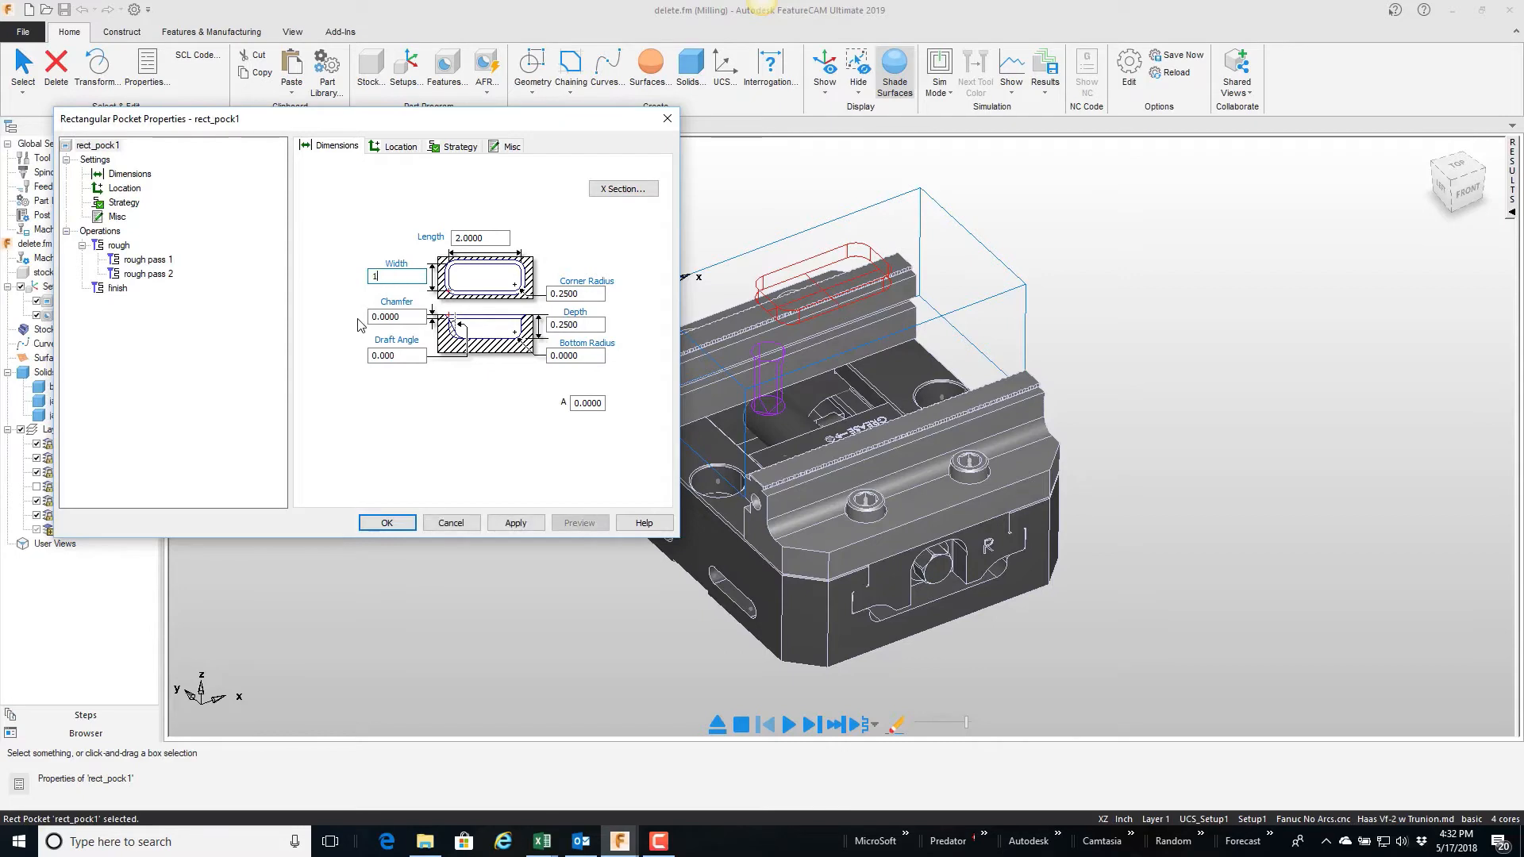
type(".5")
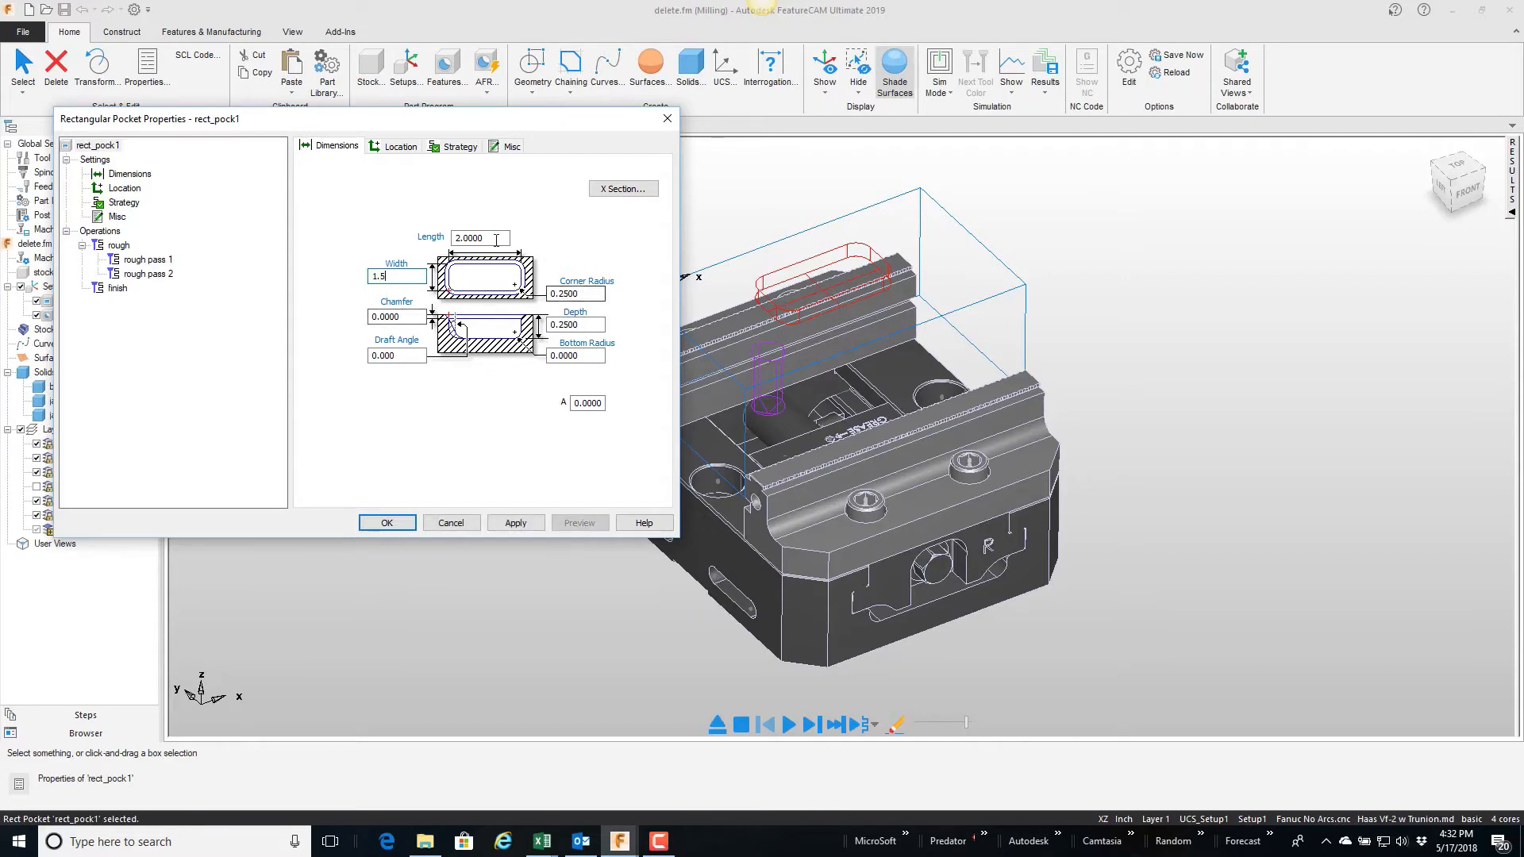
type("2.5")
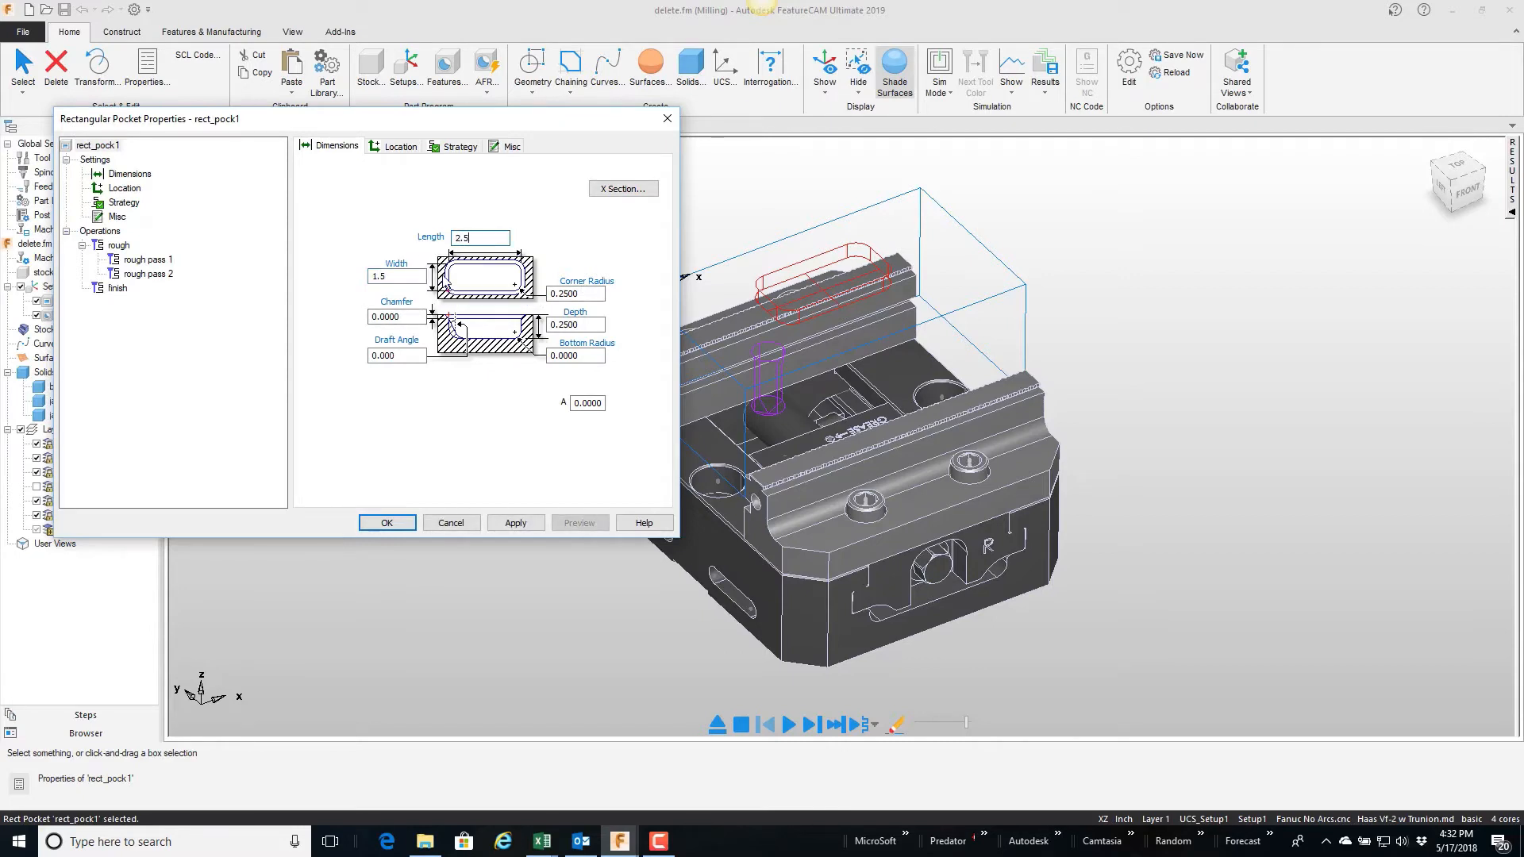
left_click(514, 522)
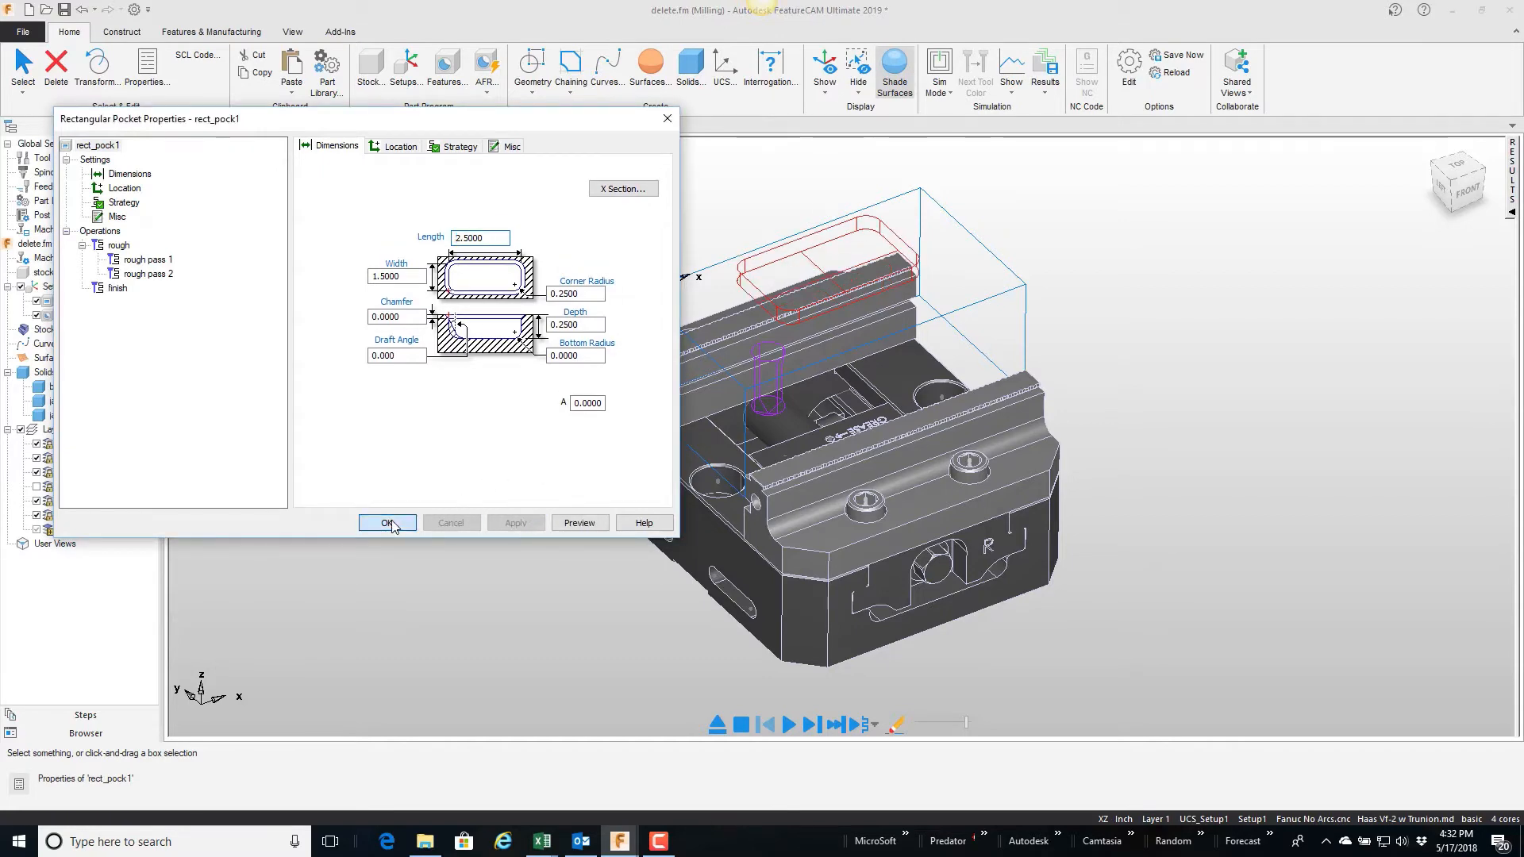
left_click(388, 522)
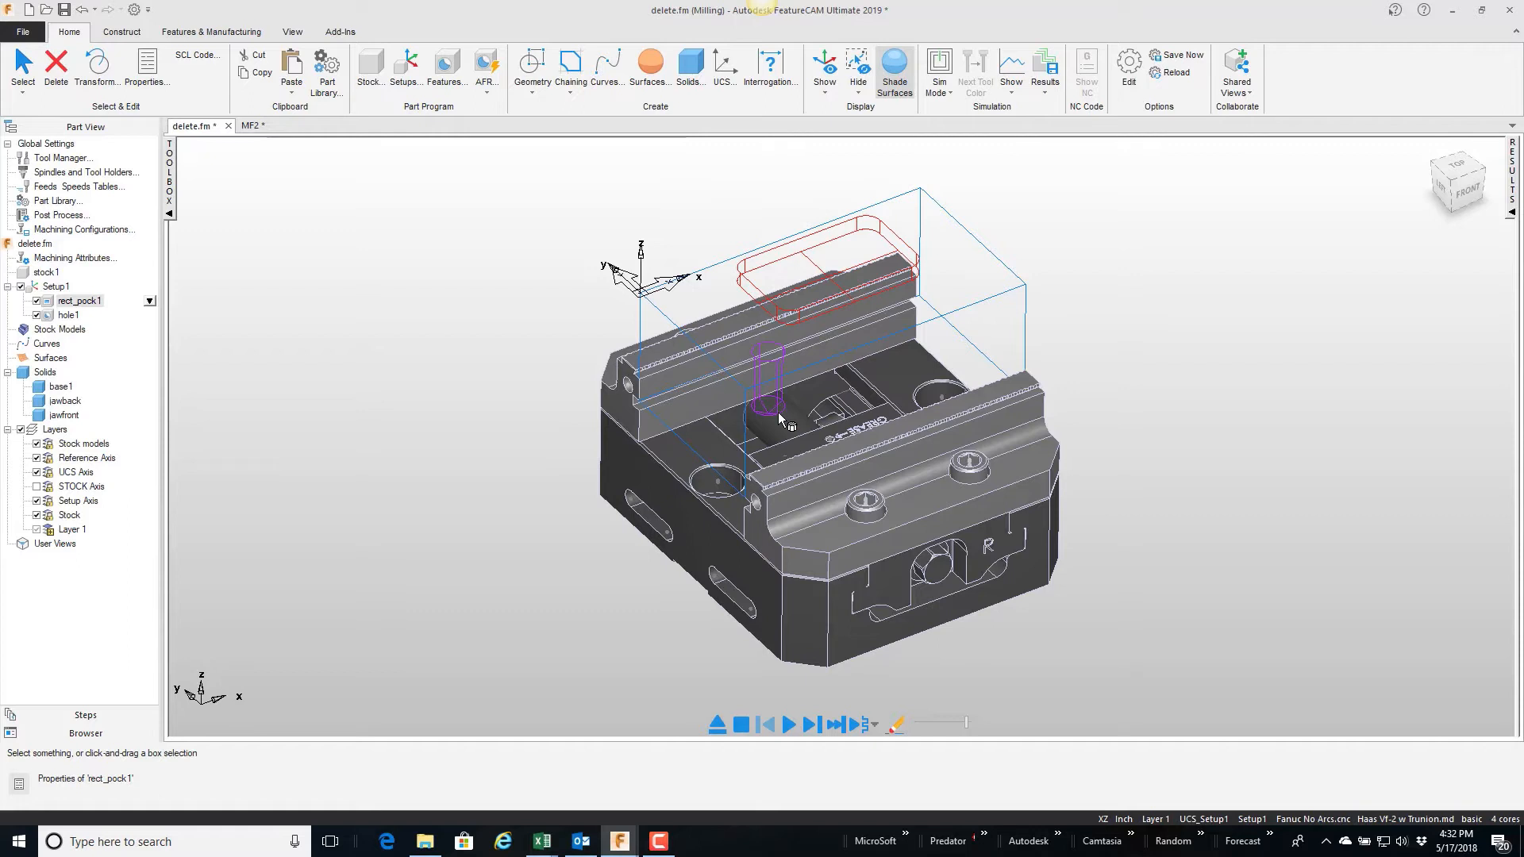
Move hole1 to X 3 in its Location properties.
double_click(68, 314)
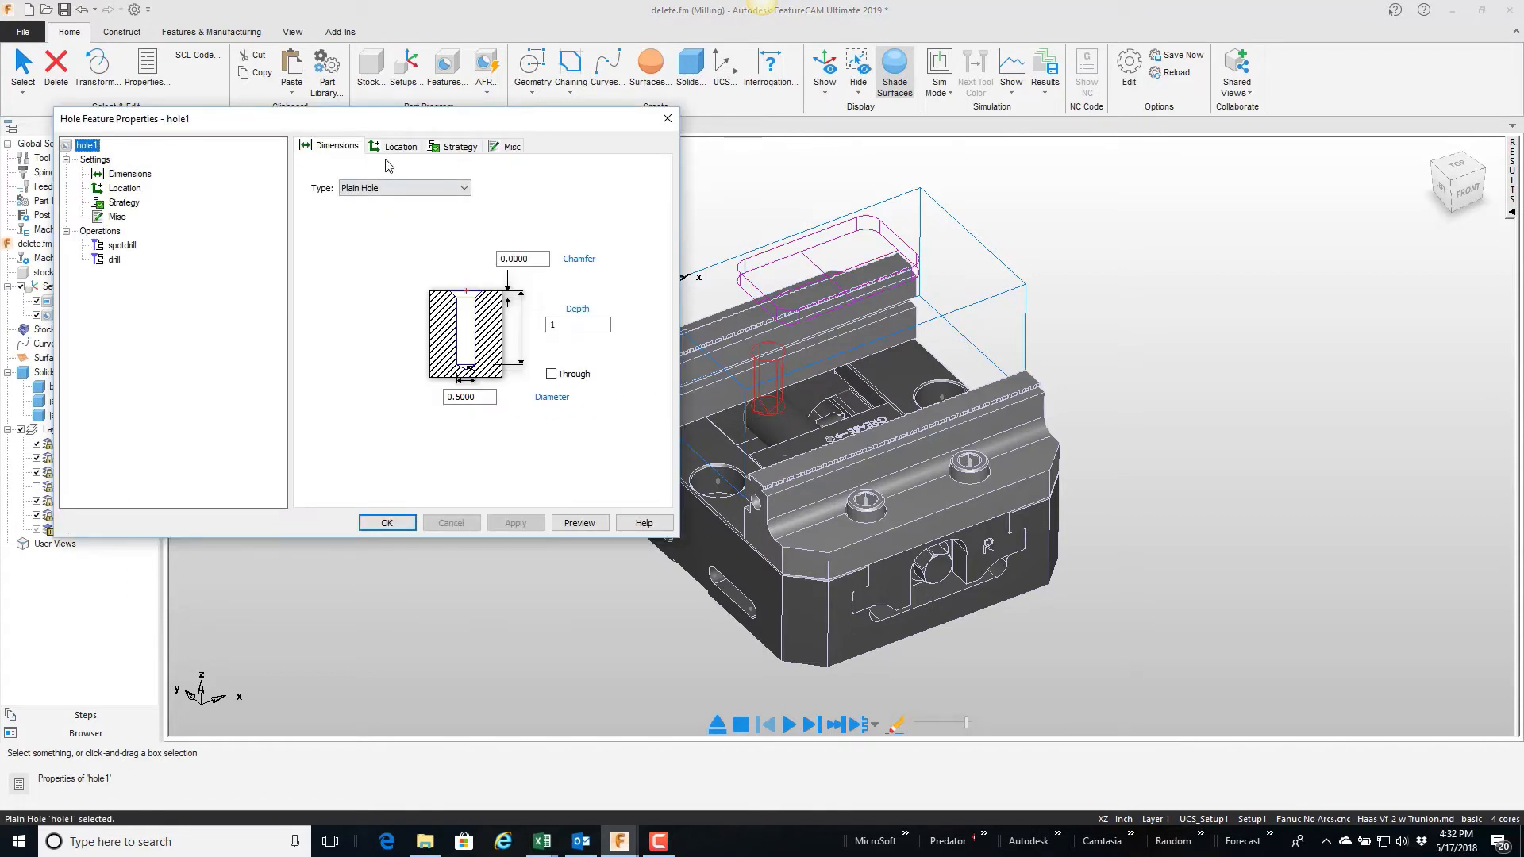
left_click(398, 146)
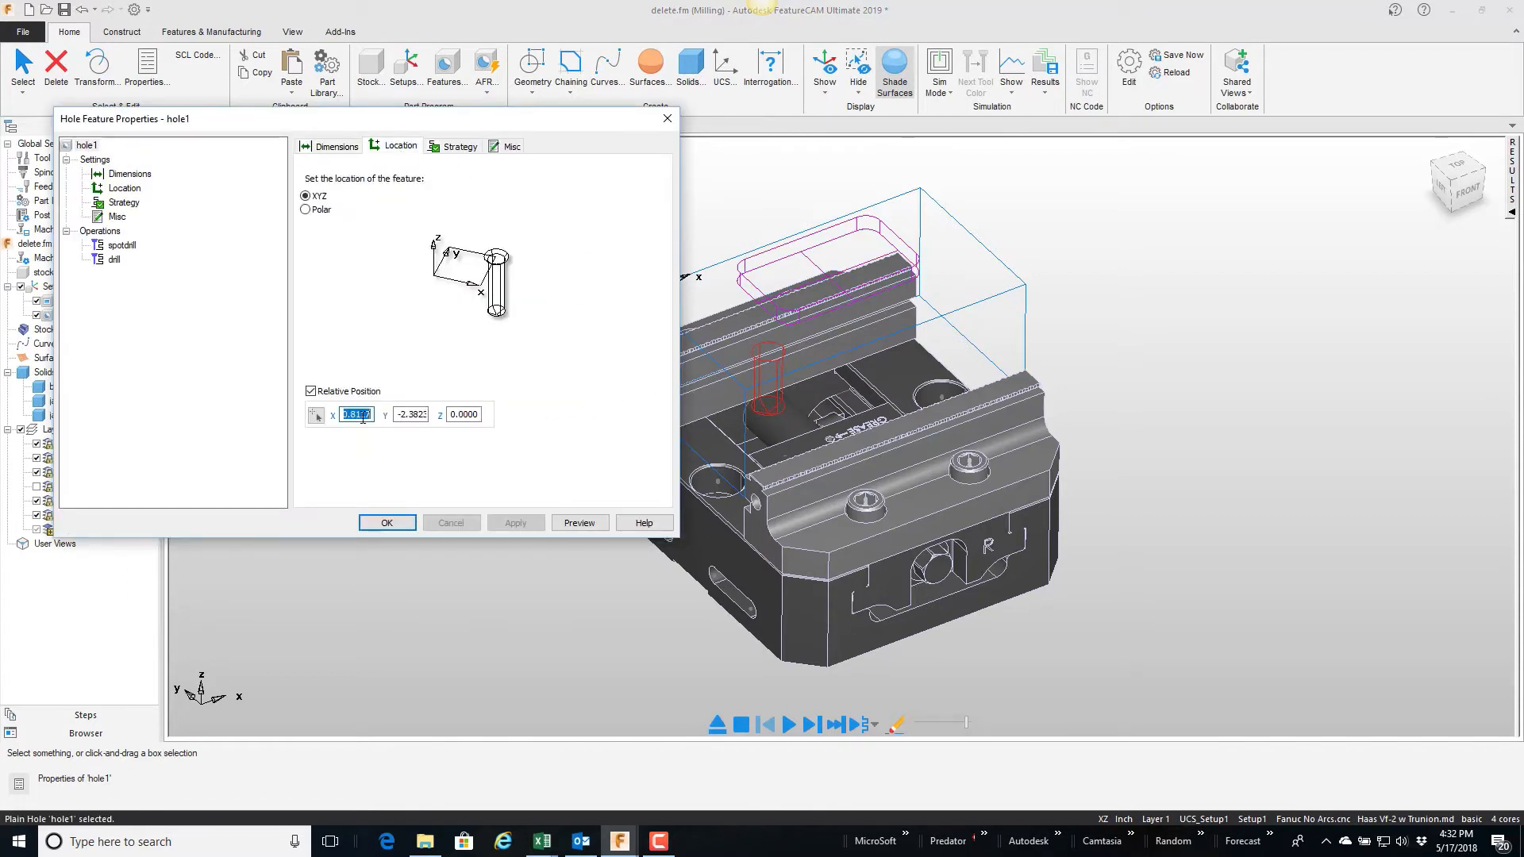
type("3")
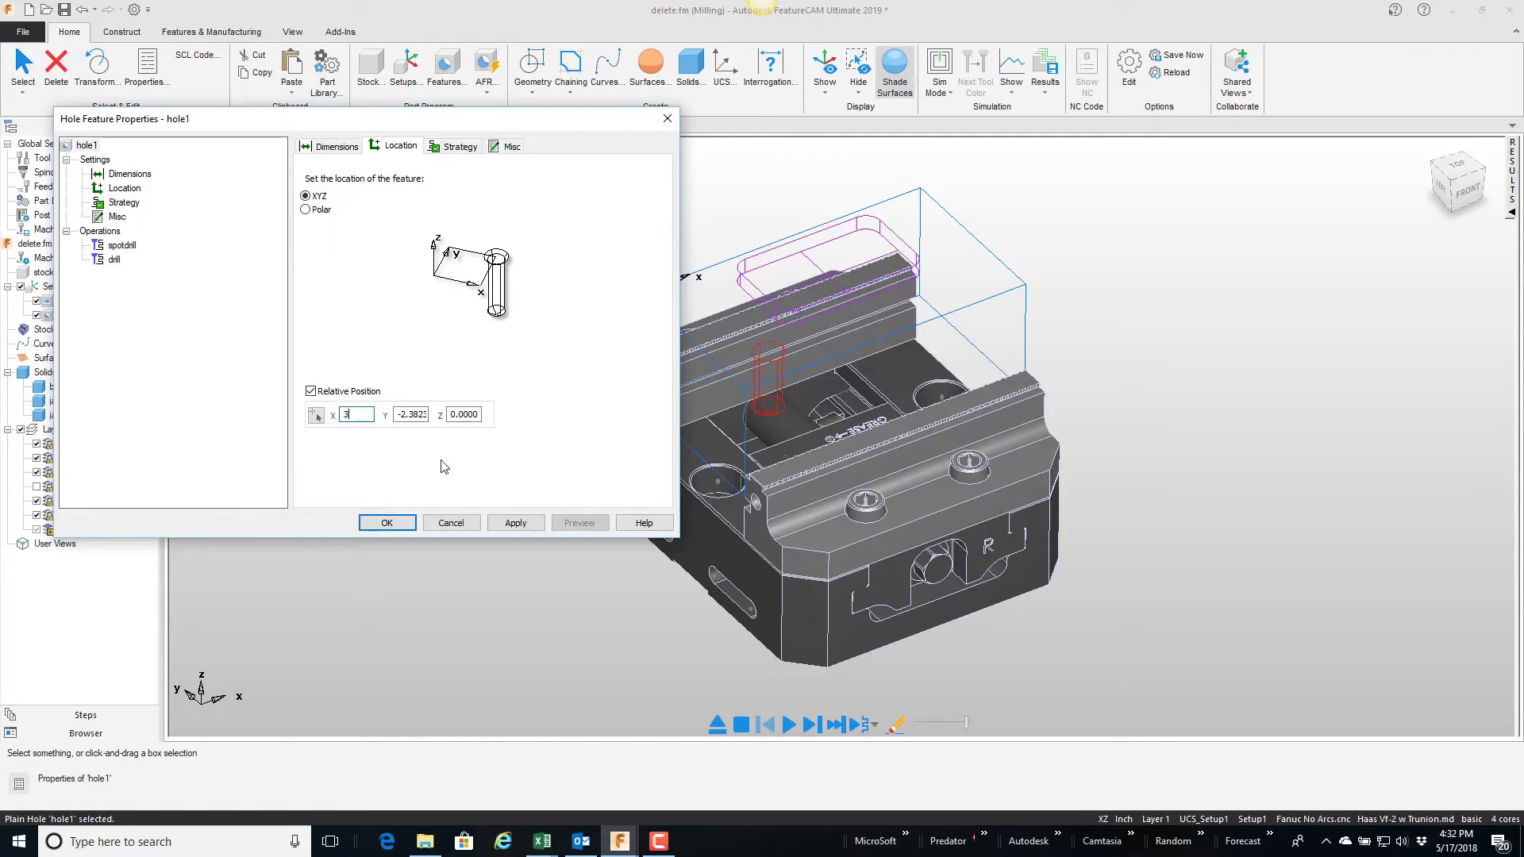
left_click(387, 523)
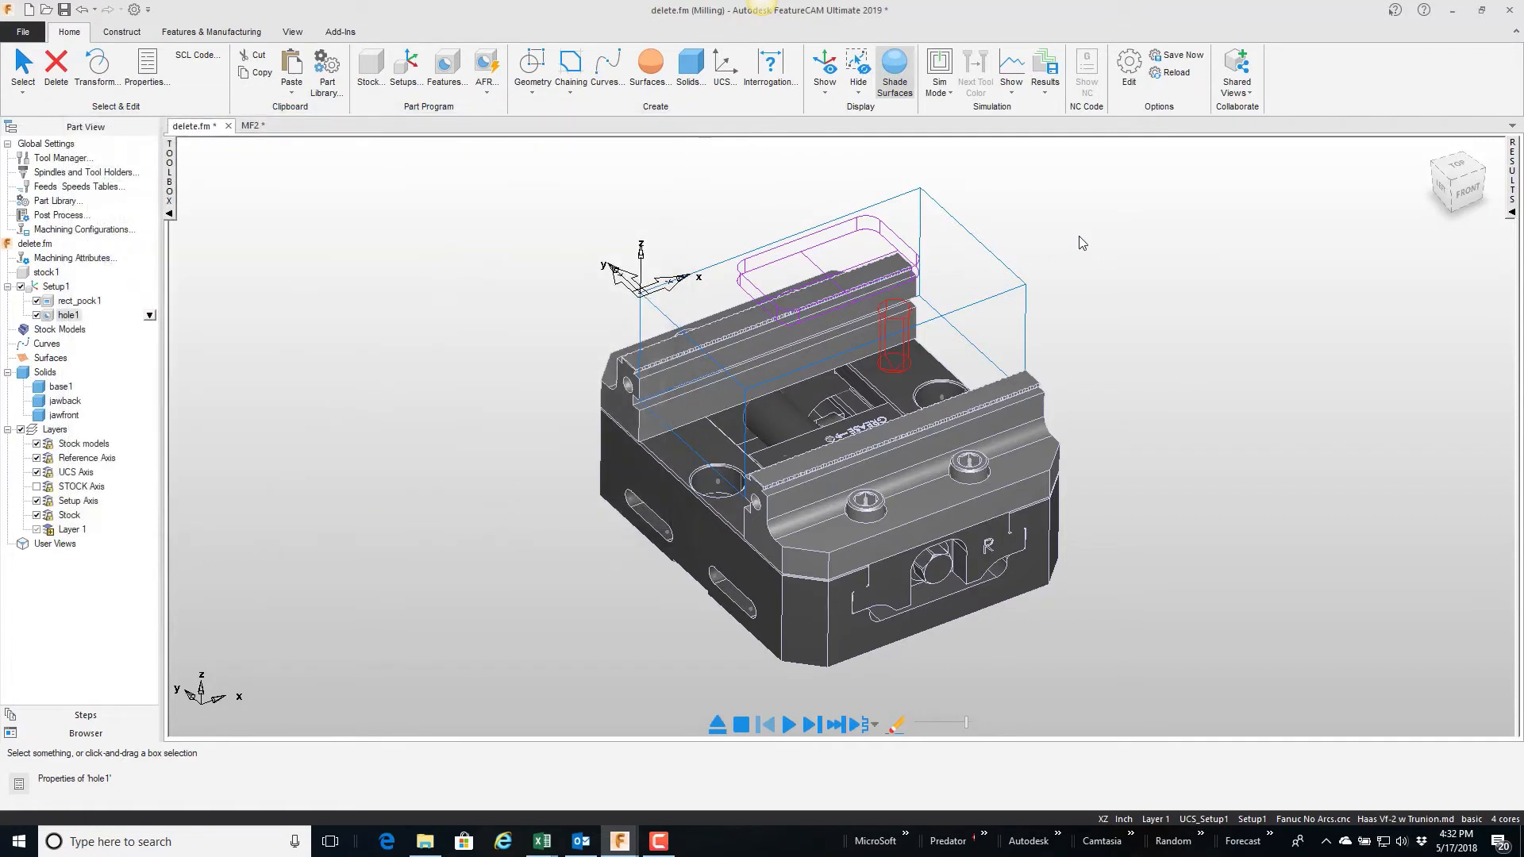
Save the edited delete.fm part and switch toward the MF2 document.
left_click(448, 190)
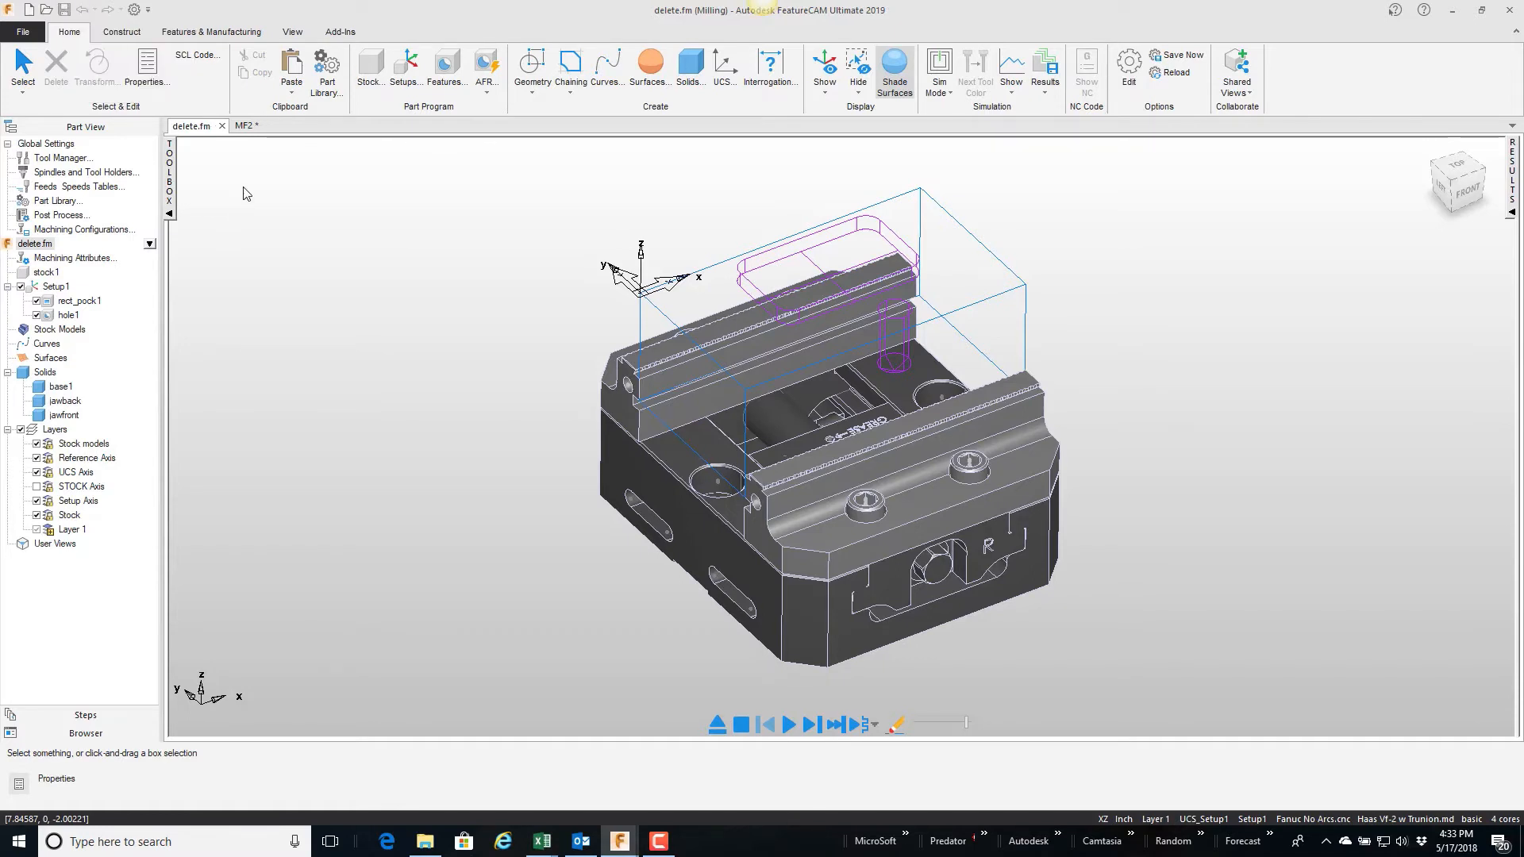
left_click(241, 127)
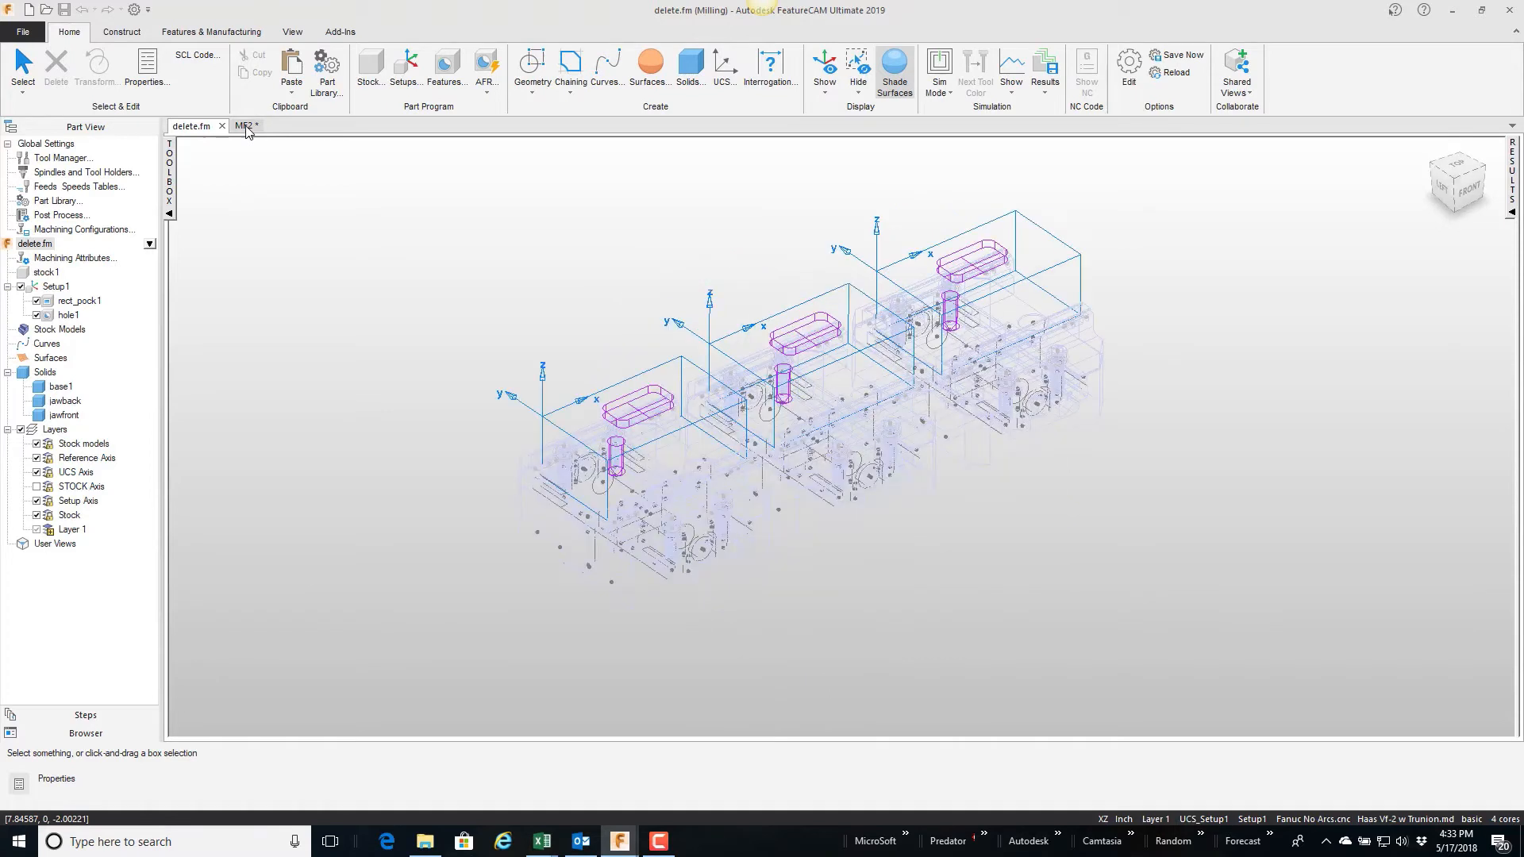
Make the MF2 multiple-fixture document the active workspace.
left_click(241, 125)
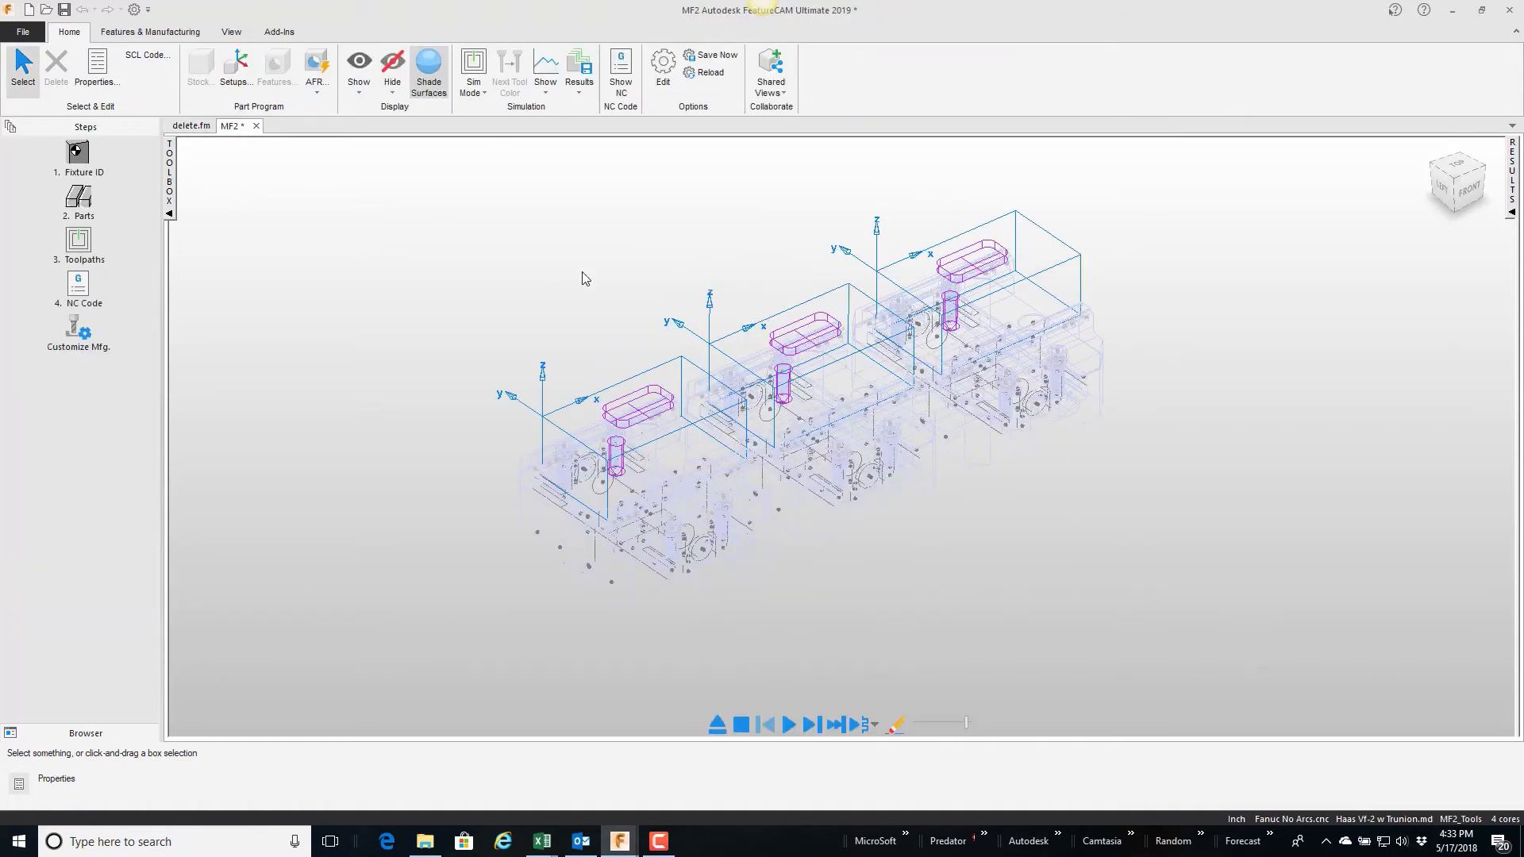
mouse_move(578, 275)
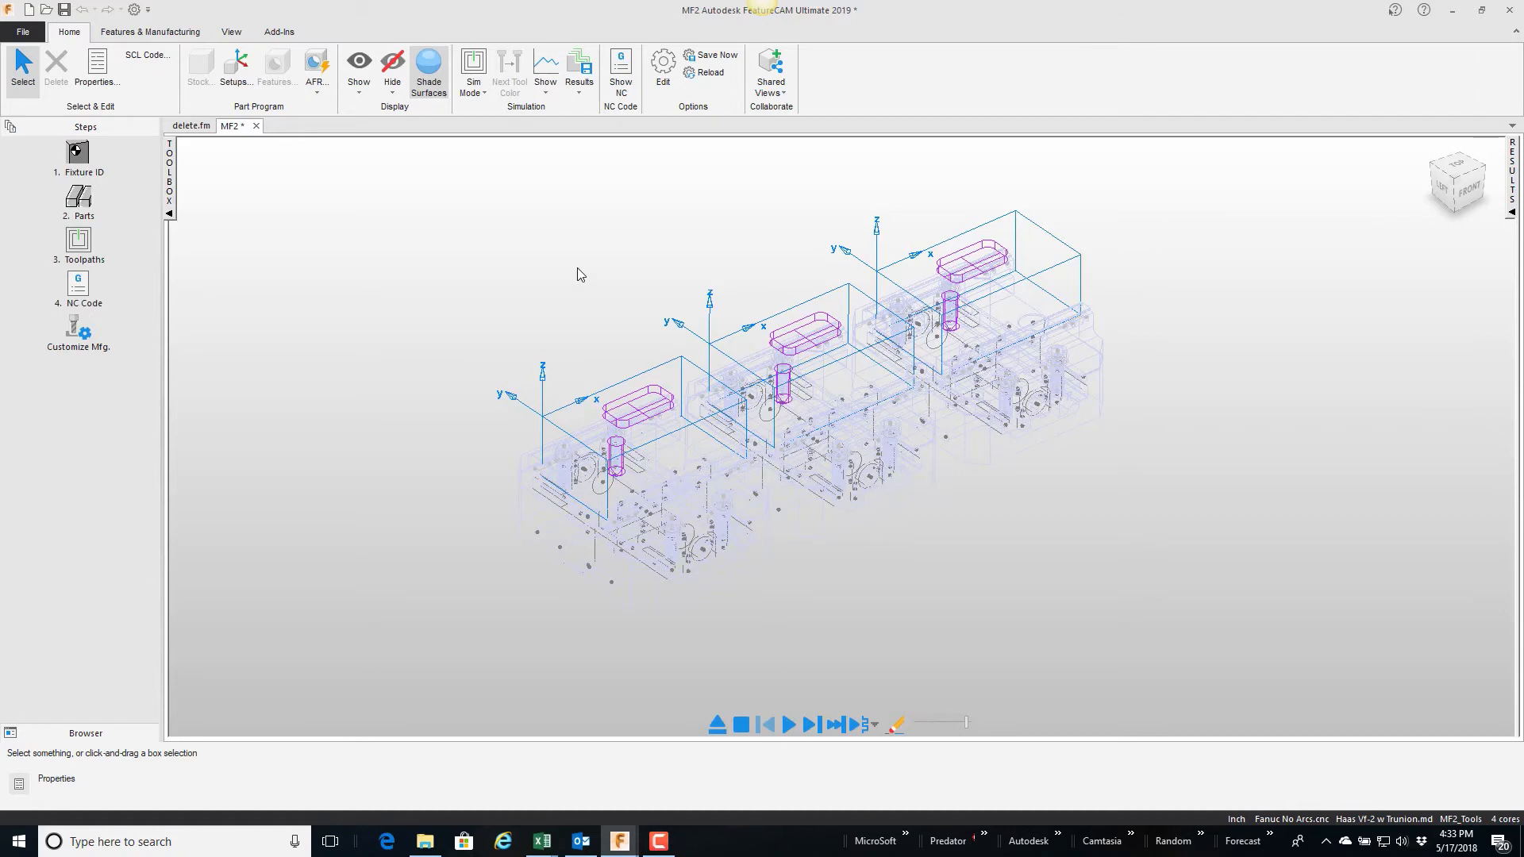
mouse_move(579, 314)
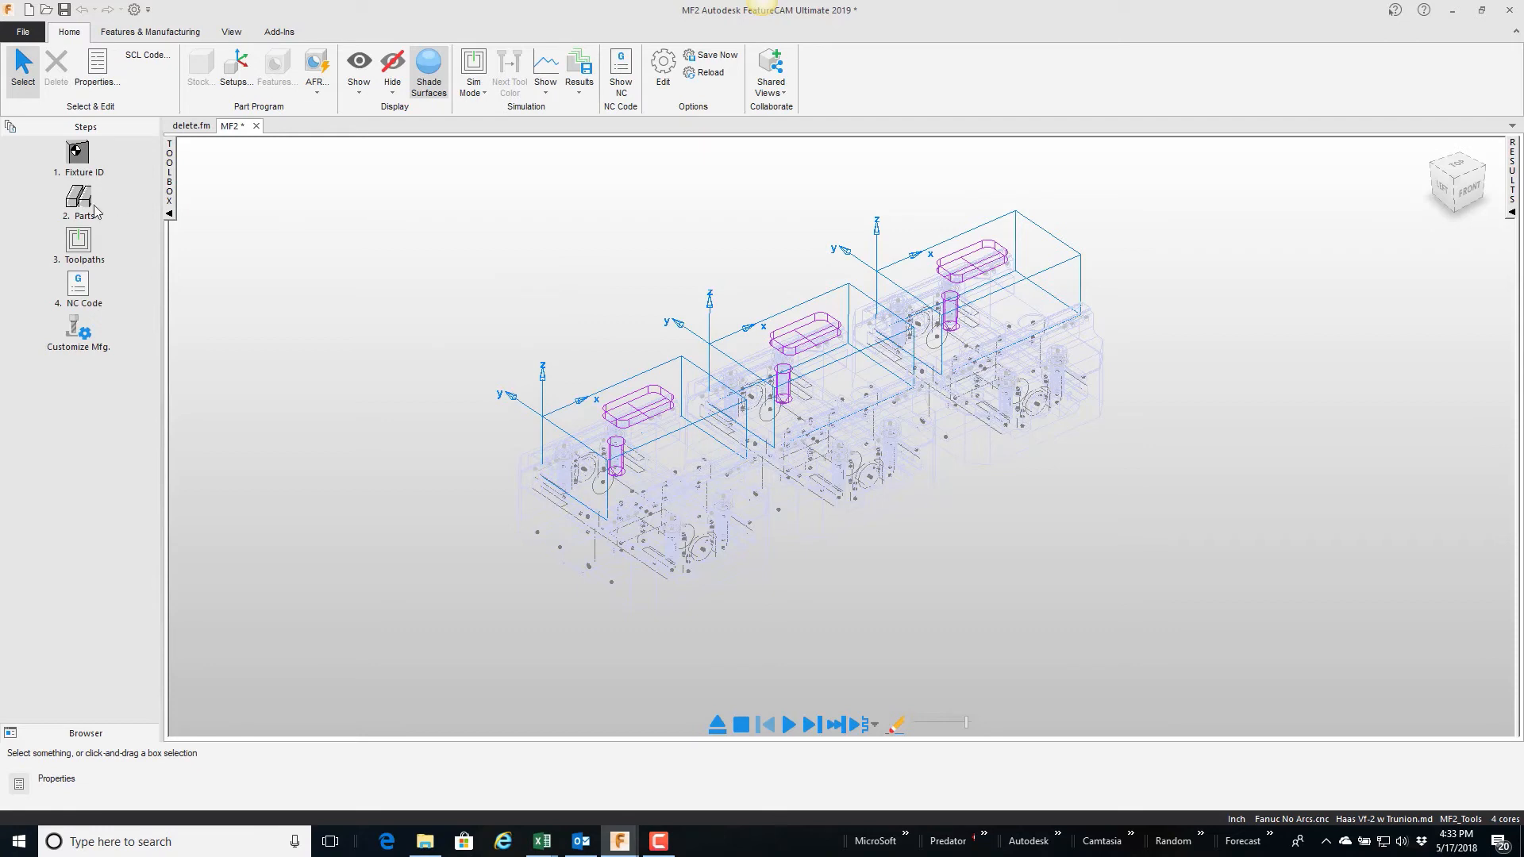
mouse_move(79, 200)
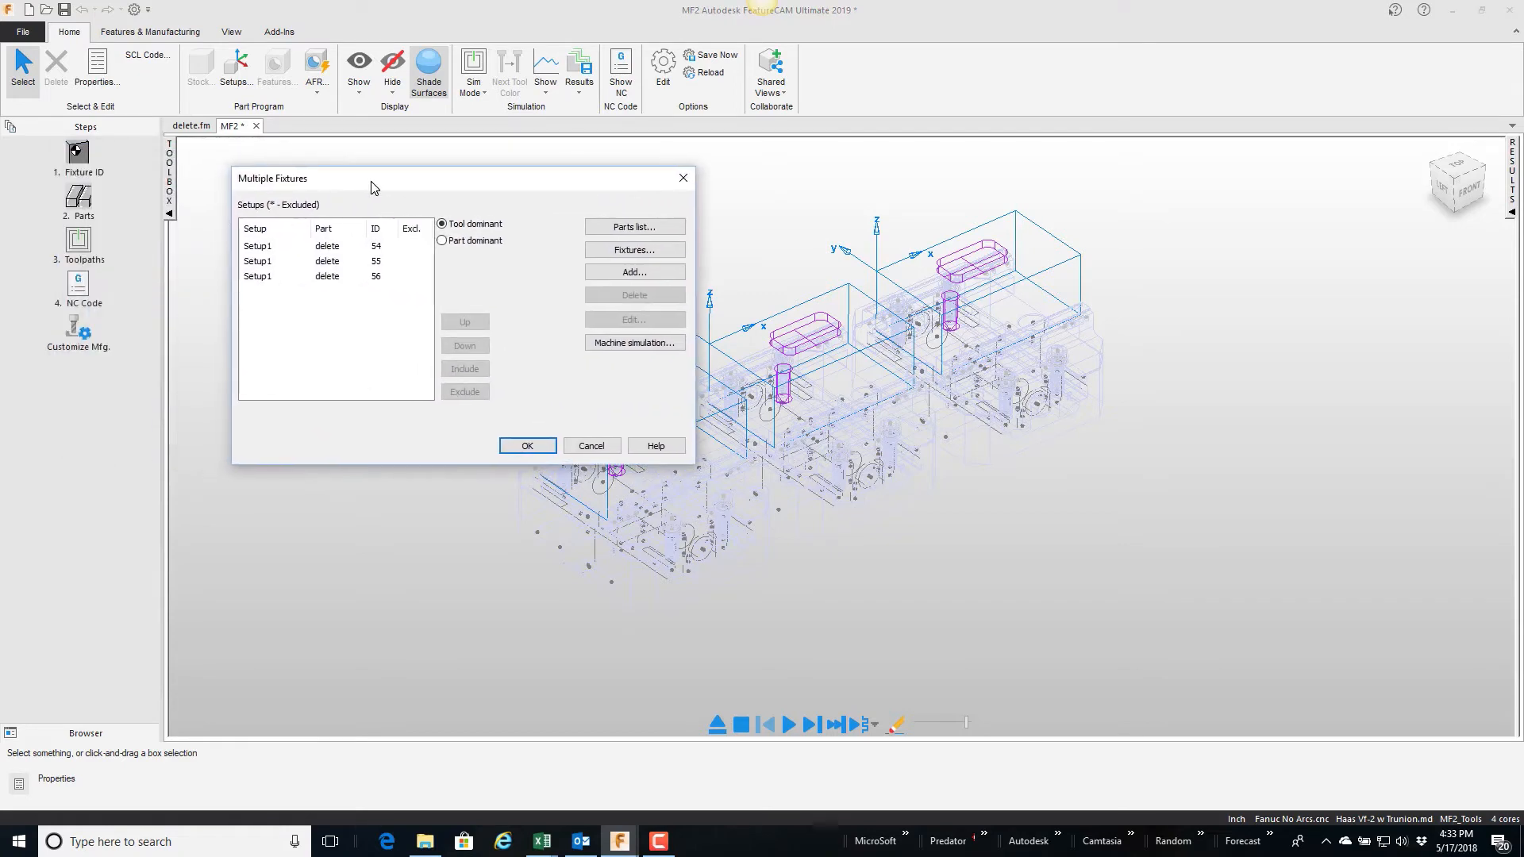
Reload delete.fm from the Part Files list so all three fixtures show the edited part.
left_click(634, 227)
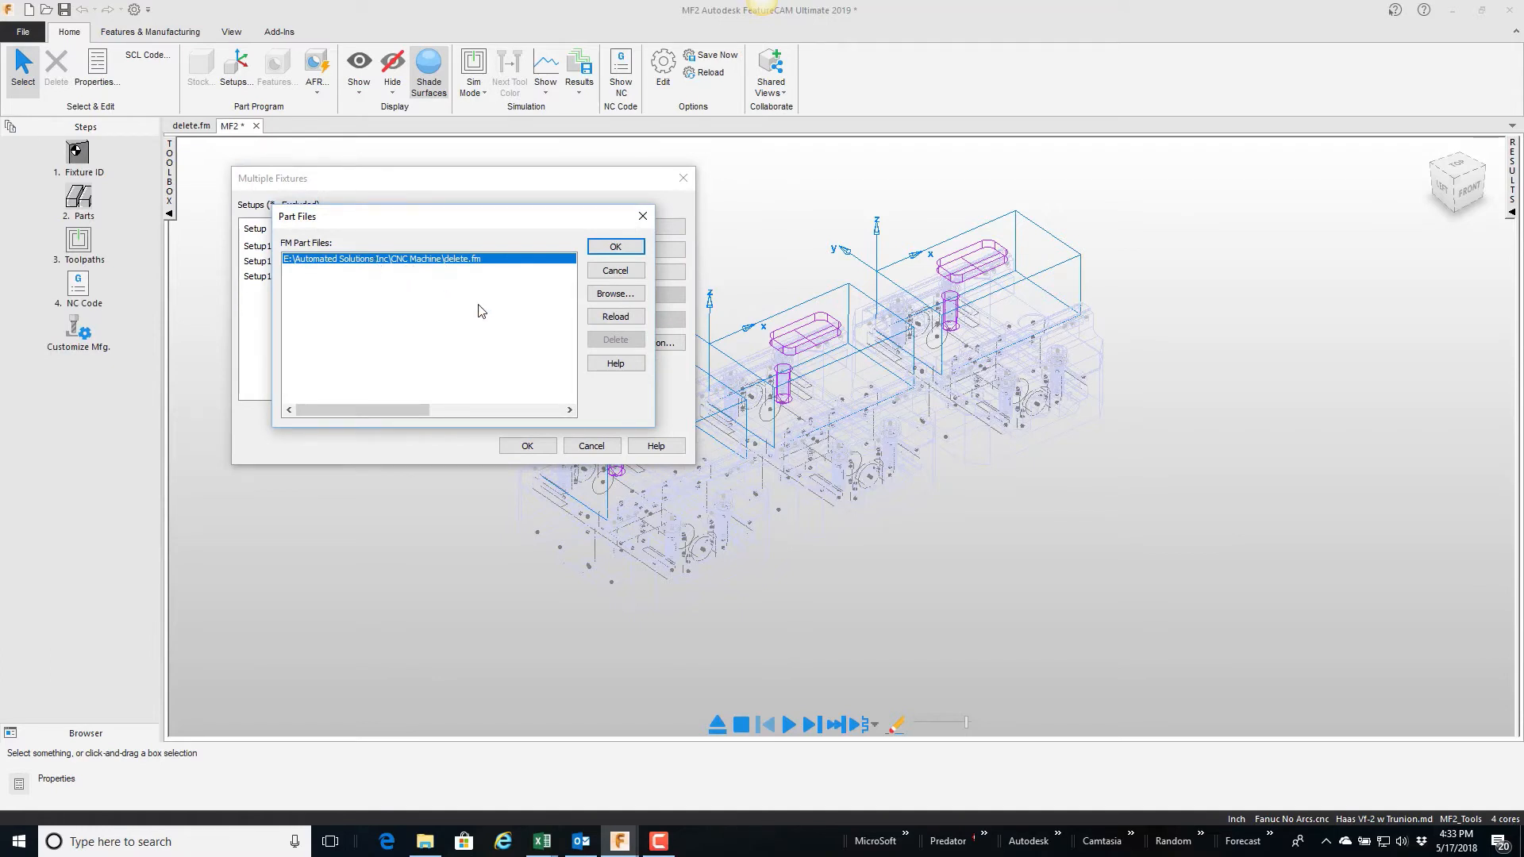
mouse_move(801, 401)
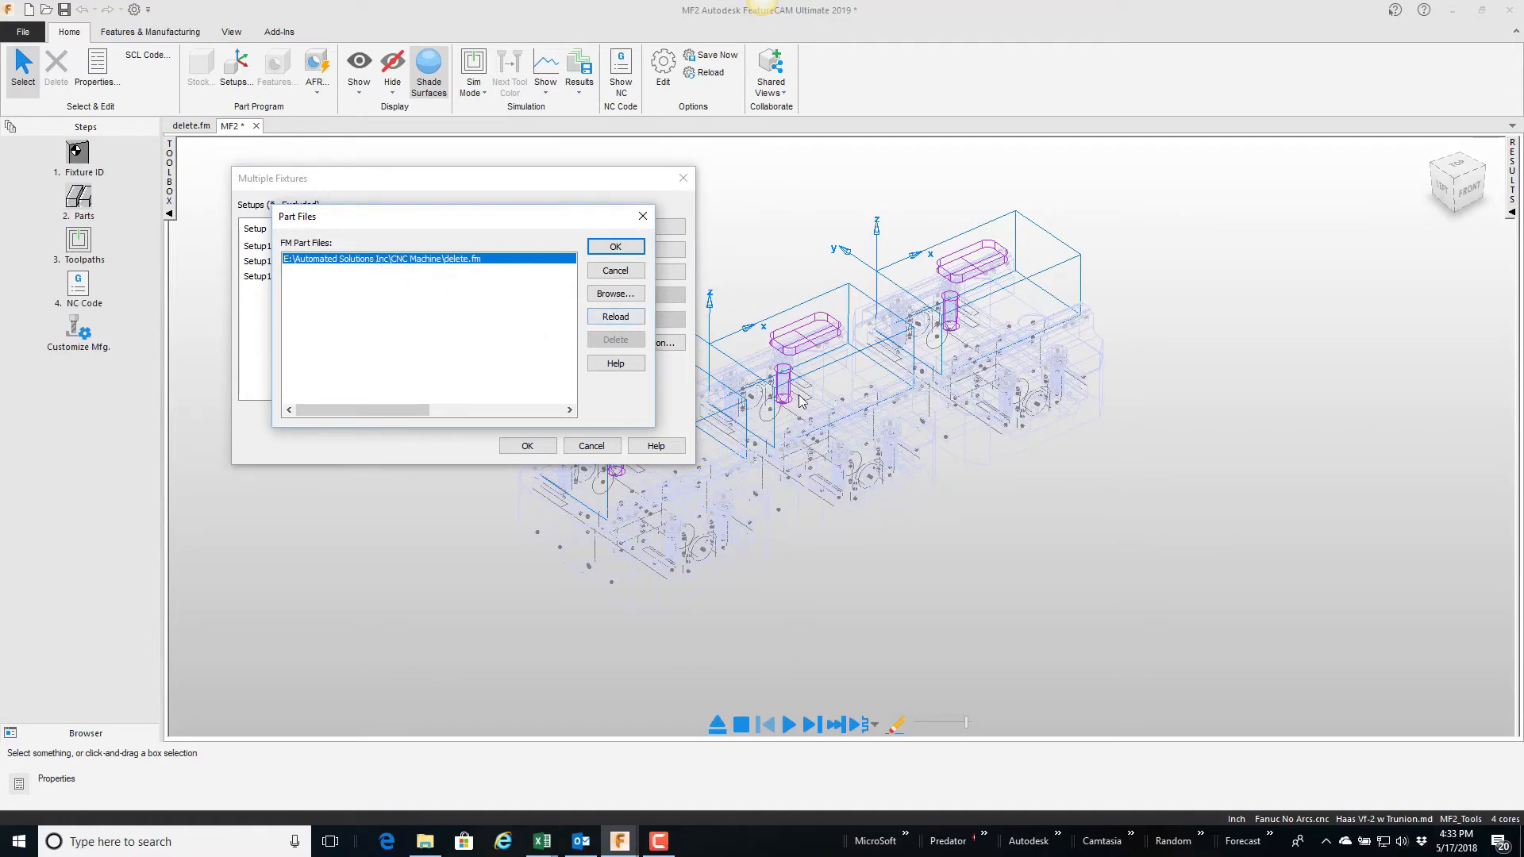
left_click(614, 316)
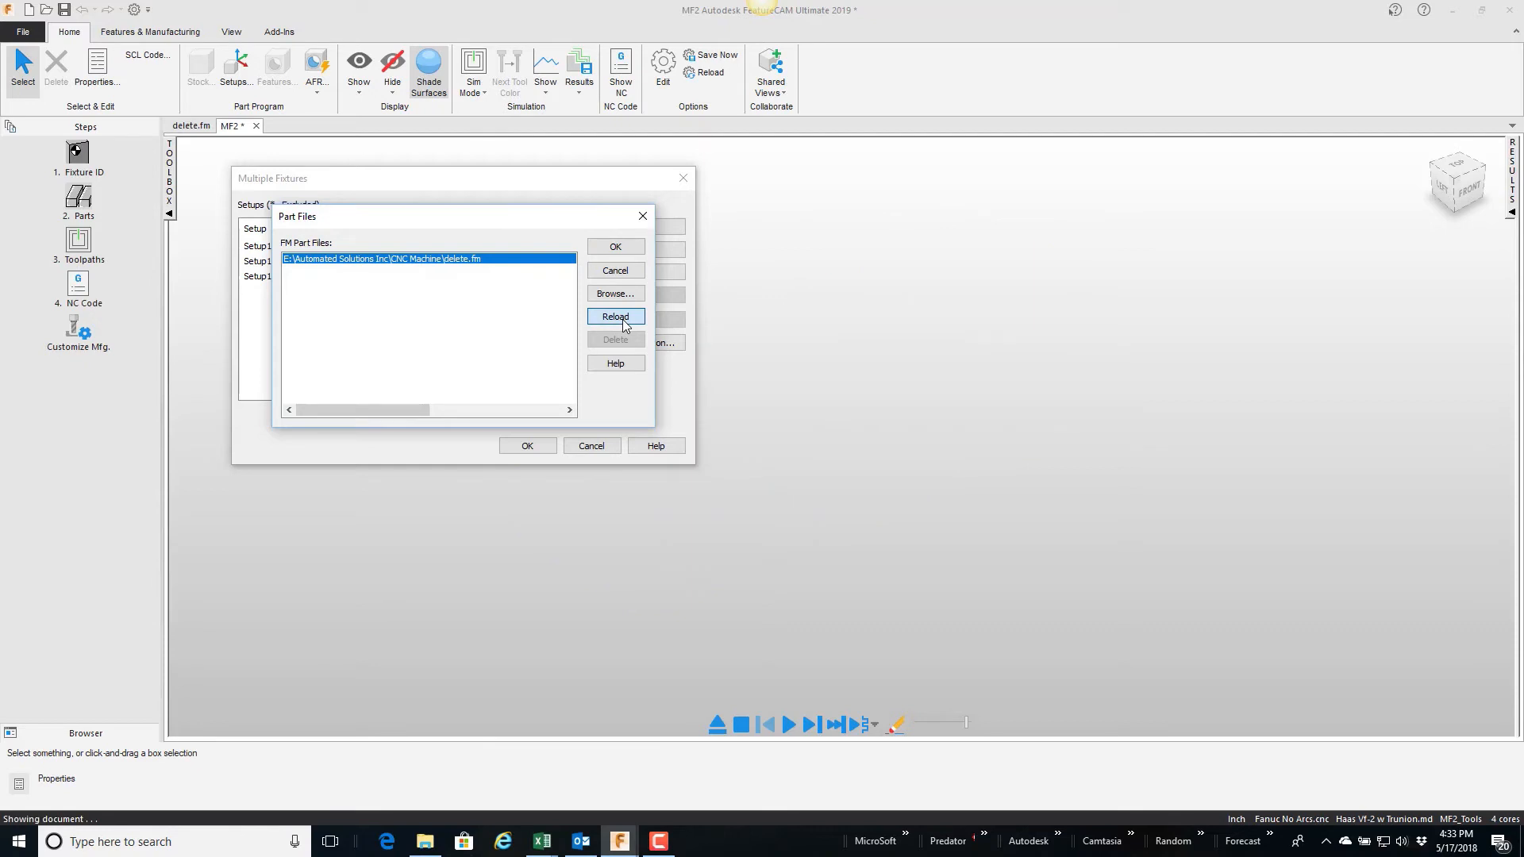
left_click(614, 316)
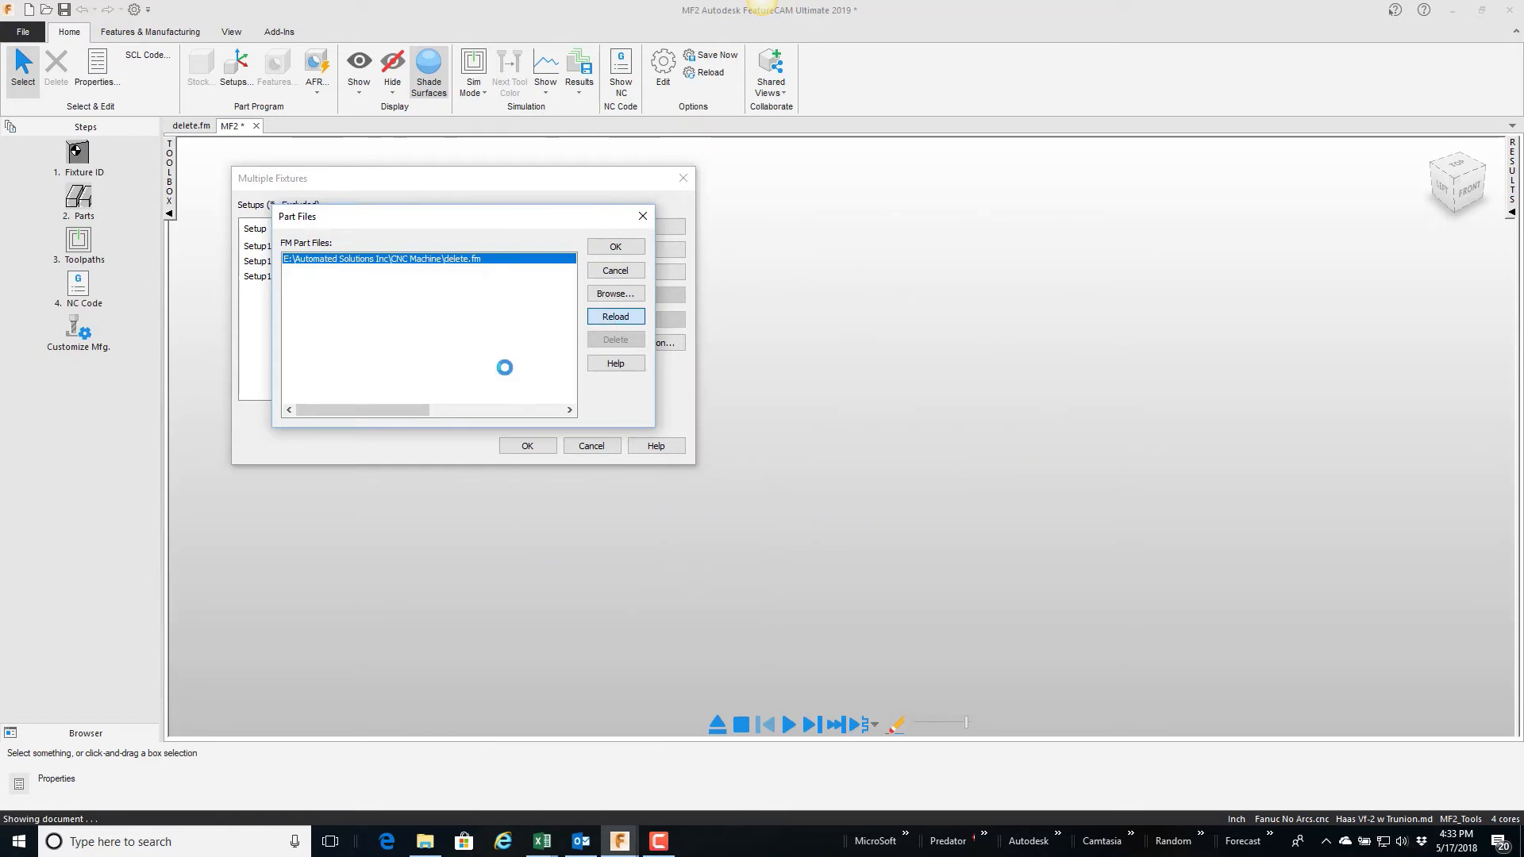
left_click(614, 316)
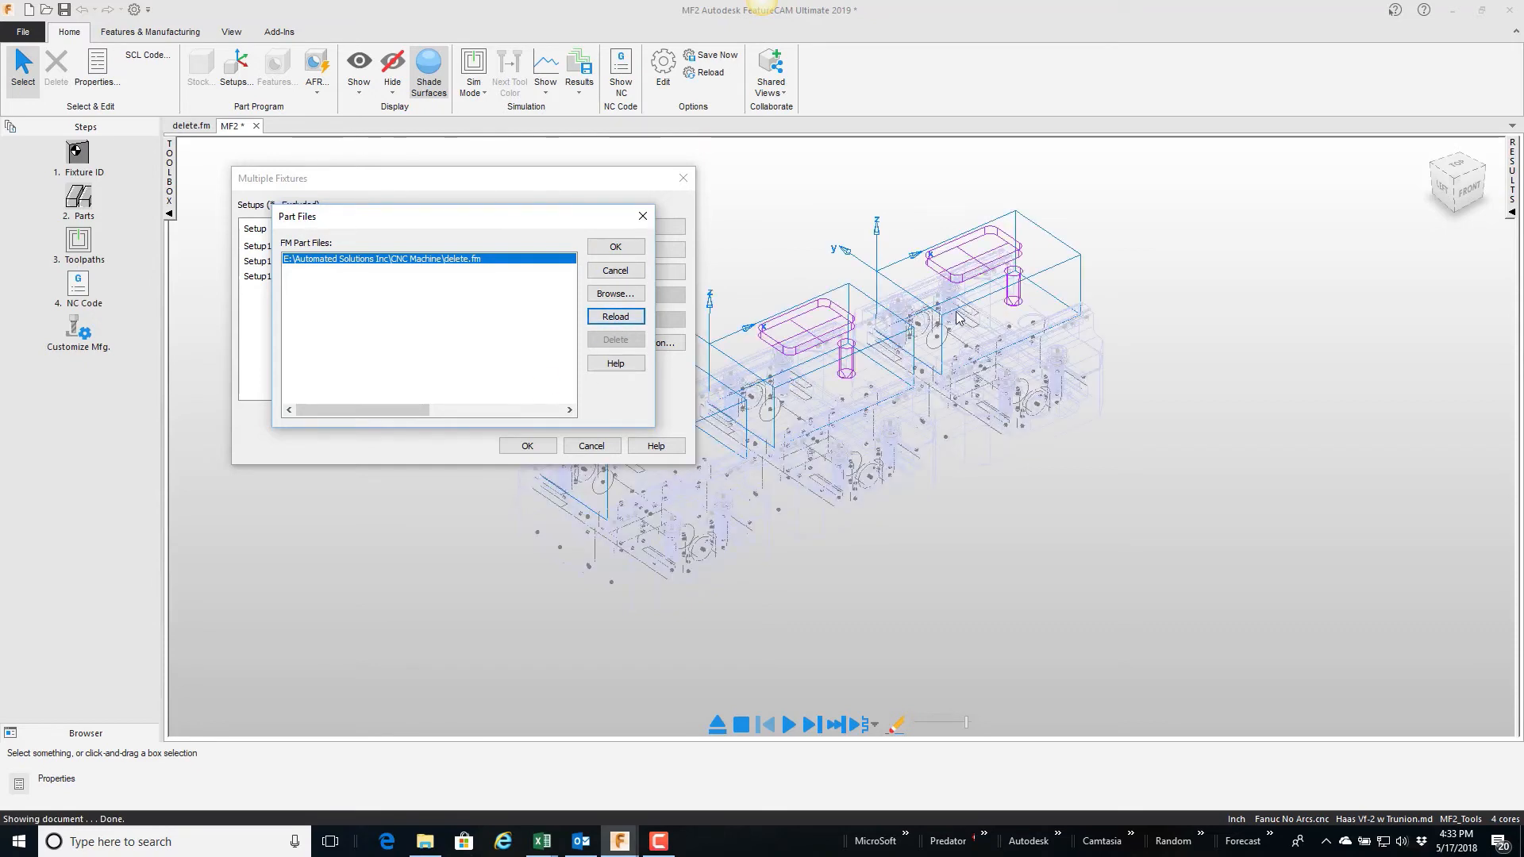
left_click(614, 246)
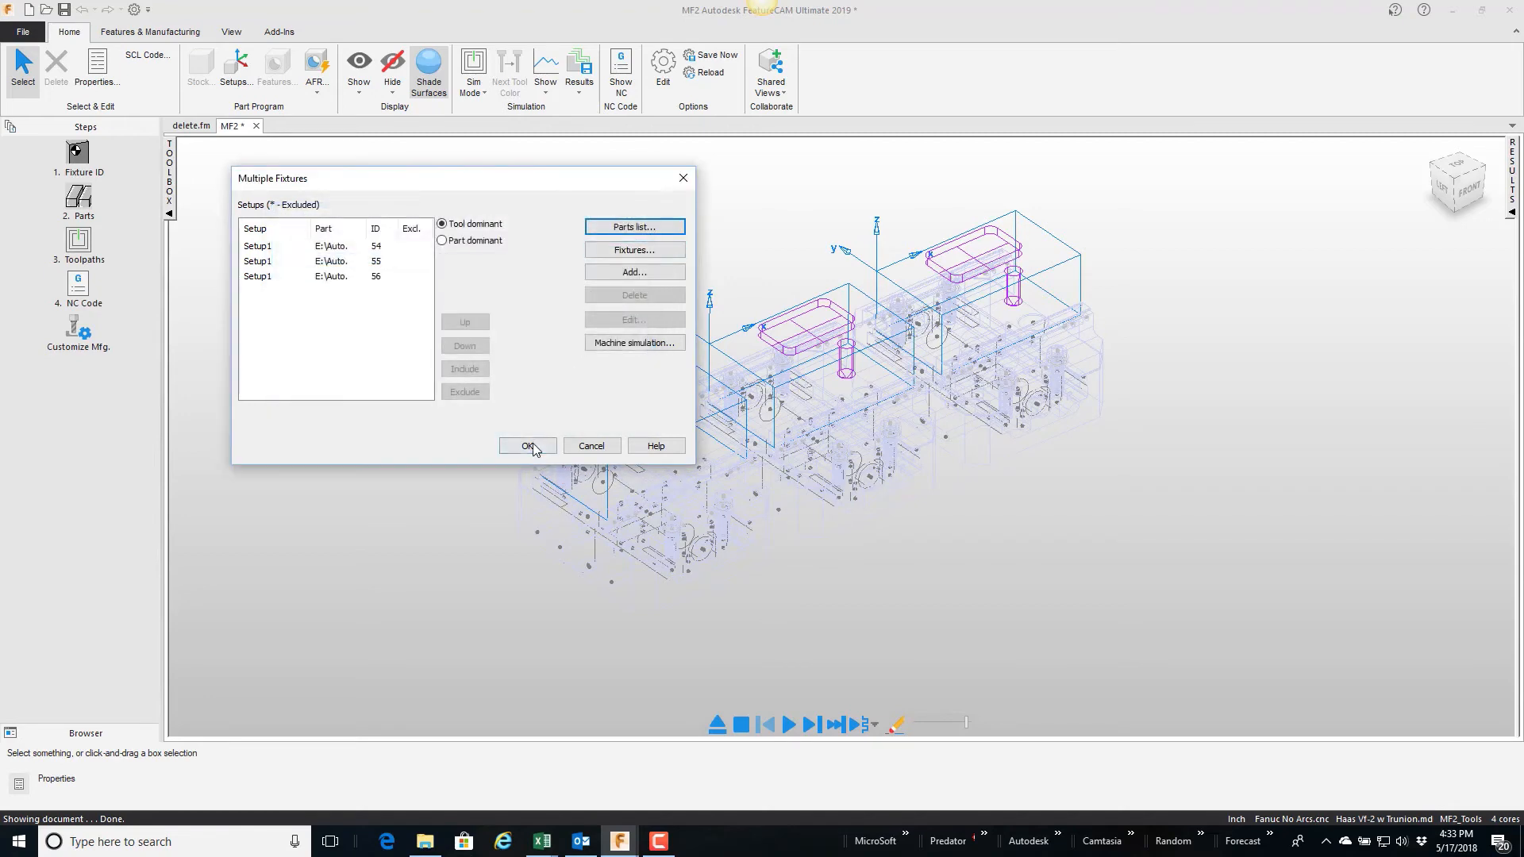
left_click(527, 445)
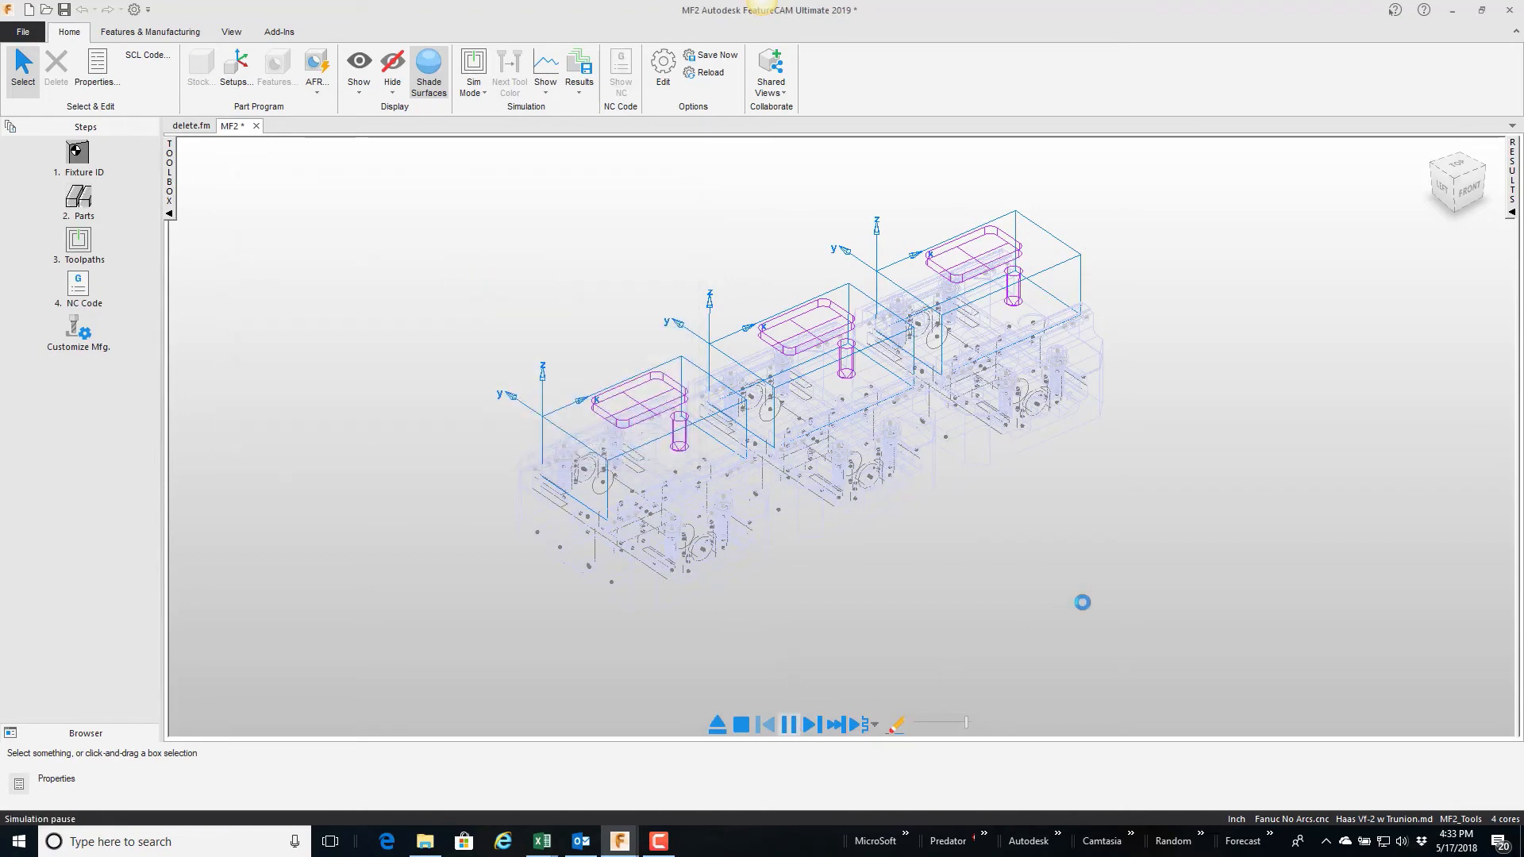
left_click(788, 724)
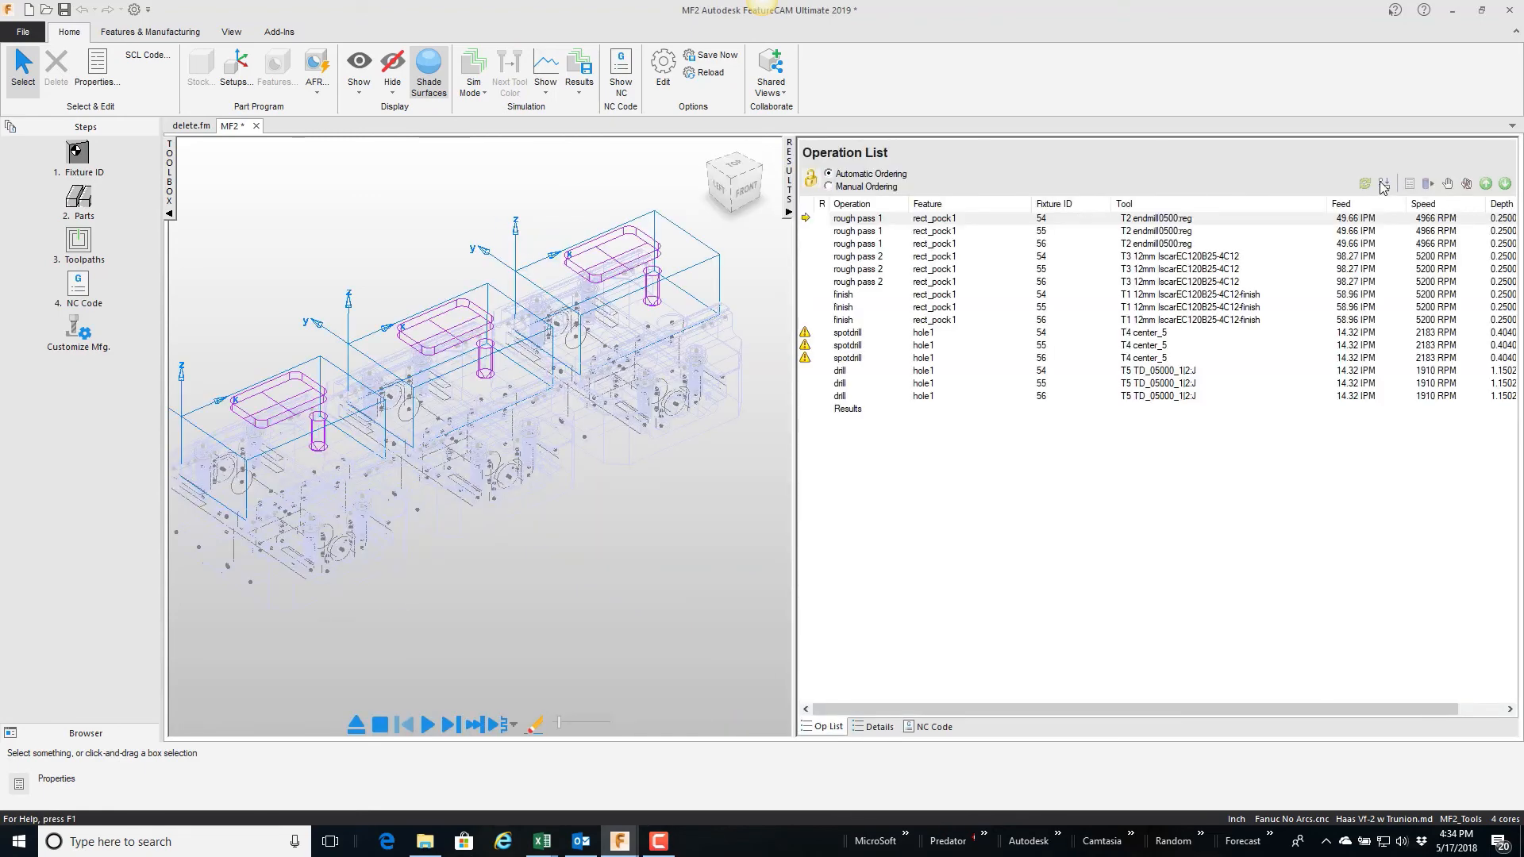
mouse_move(1382, 184)
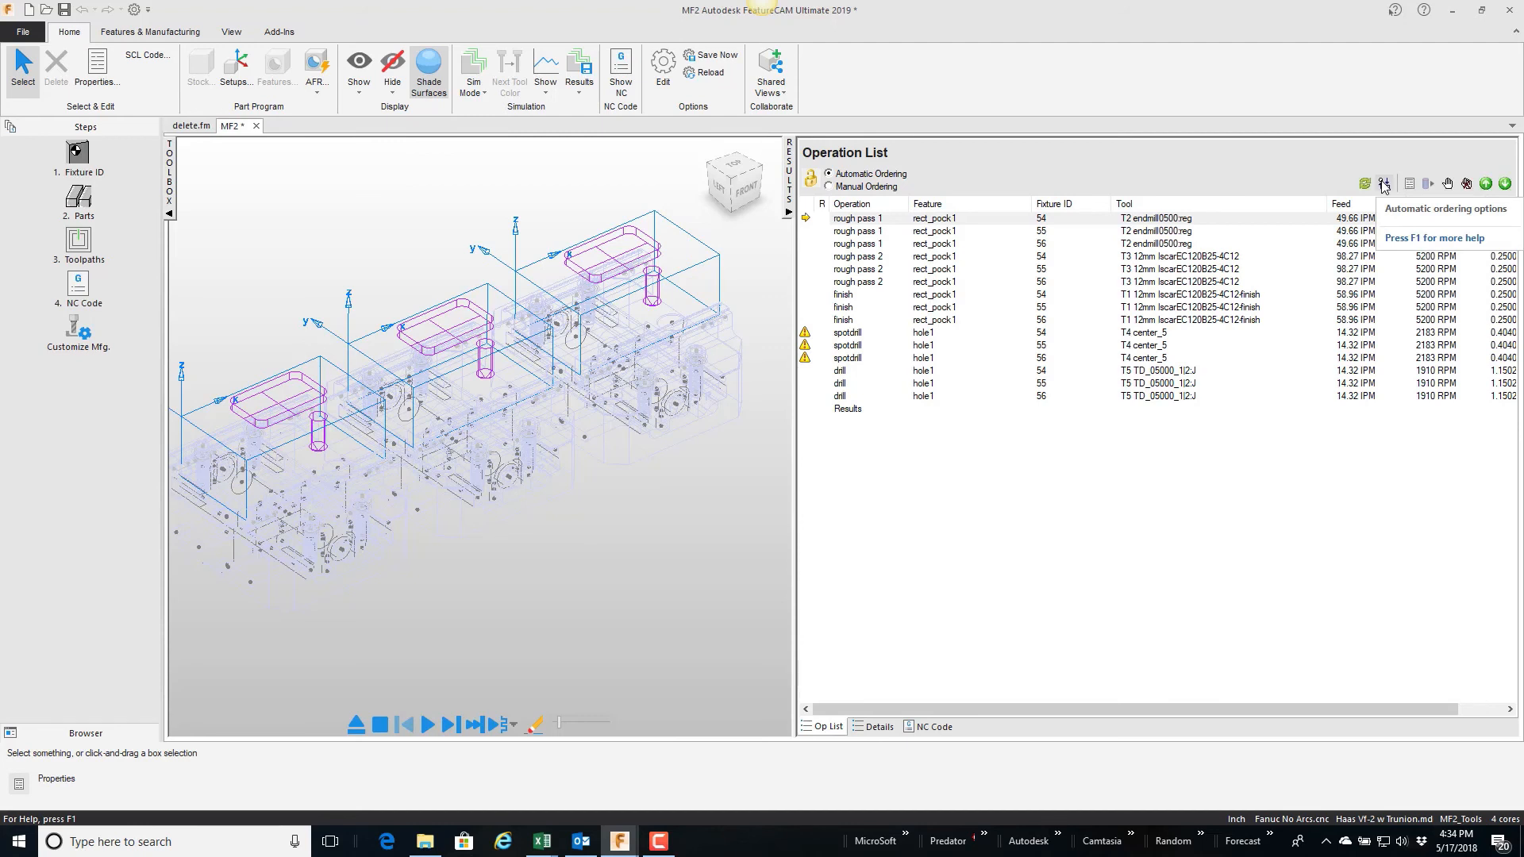
Enable Minimize rapid distance in the automatic ordering options, reordering the spot drills to 56, 55, 54.
left_click(1383, 182)
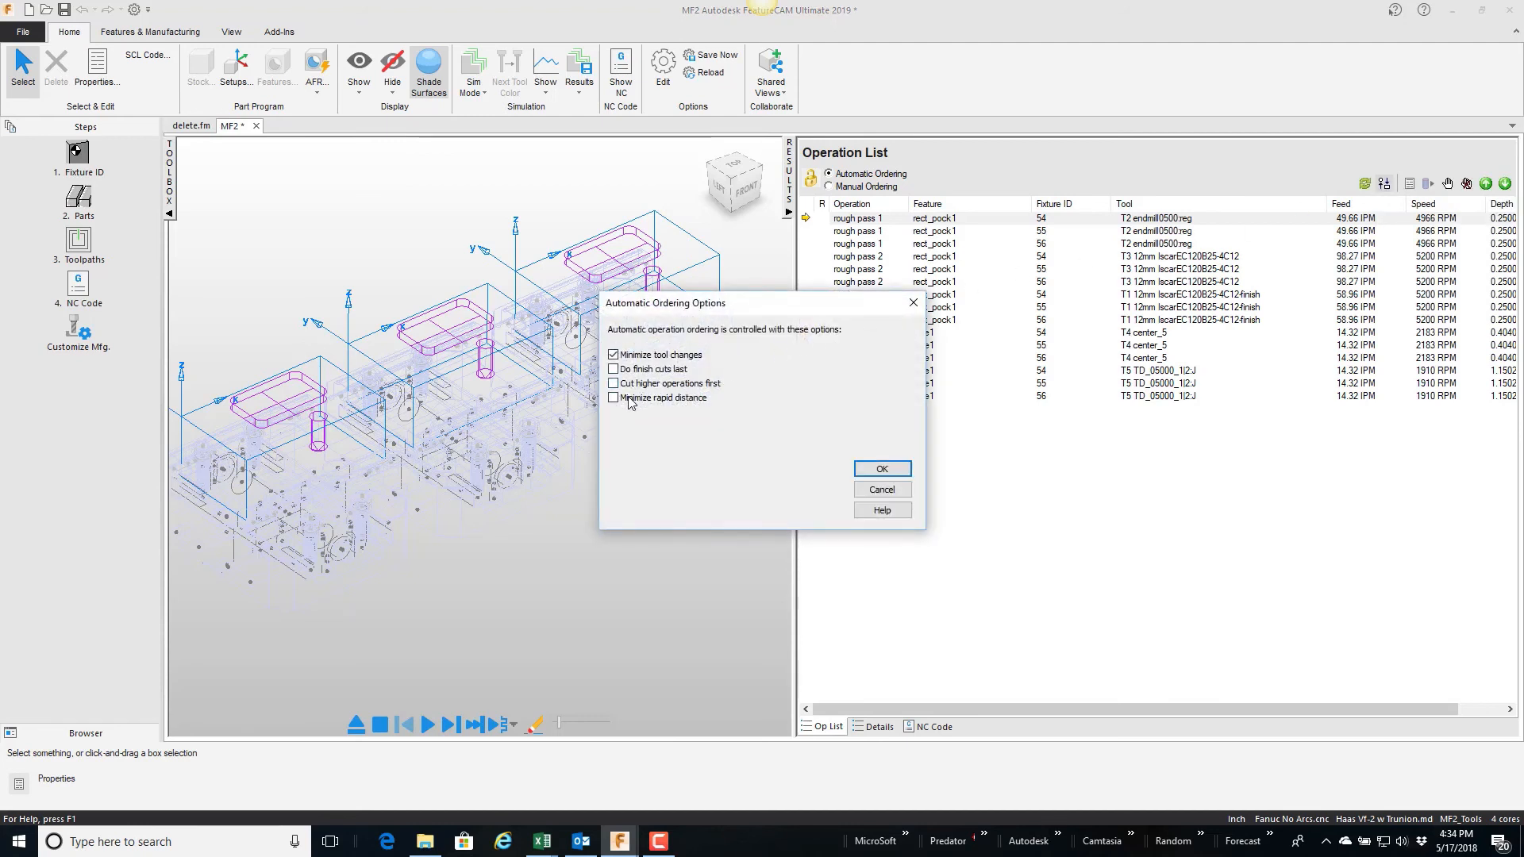
left_click(613, 397)
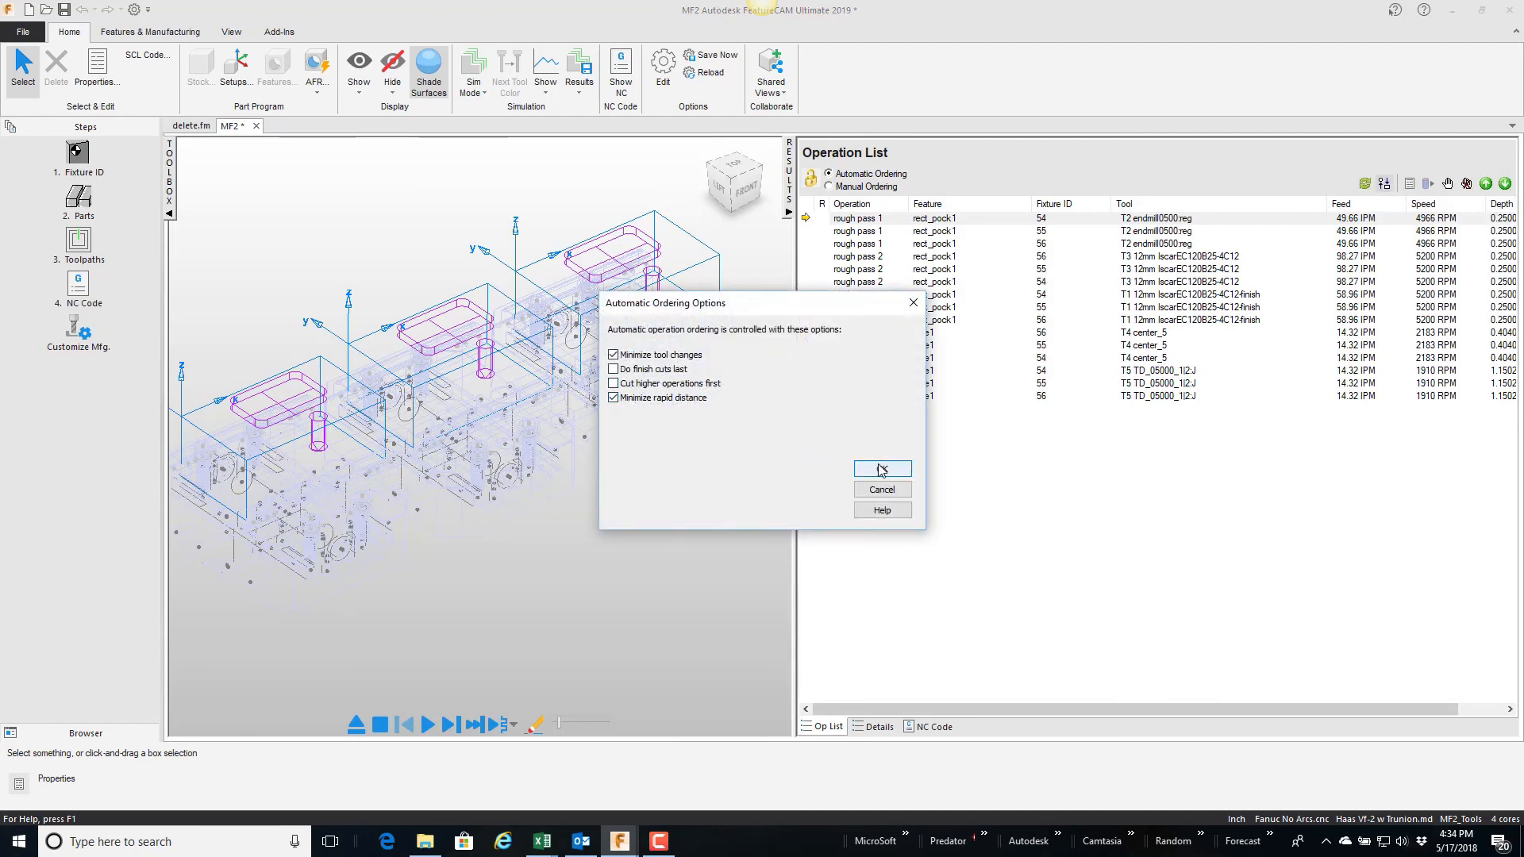
left_click(881, 470)
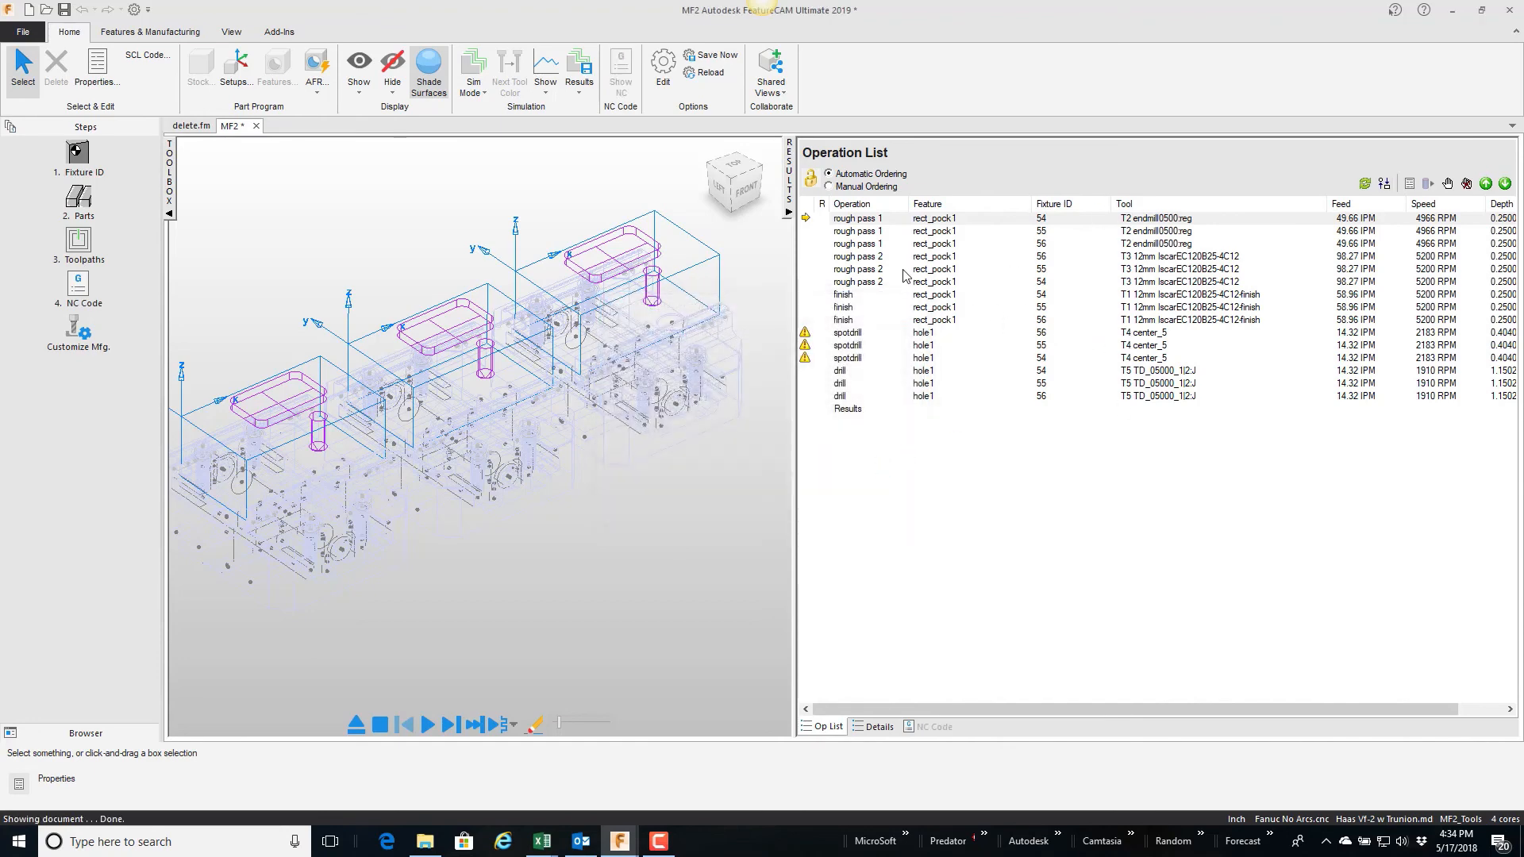